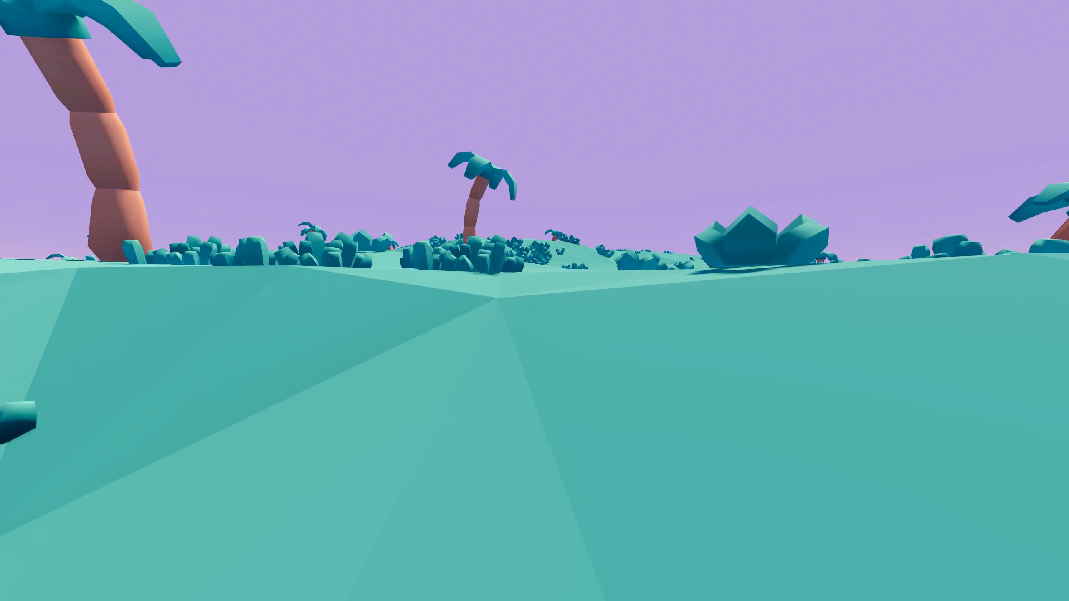
# Enable the Add Mesh: A.N.T. Landscape add-on from Preferences, searching 'lands', and close the window
pyautogui.scroll(3)
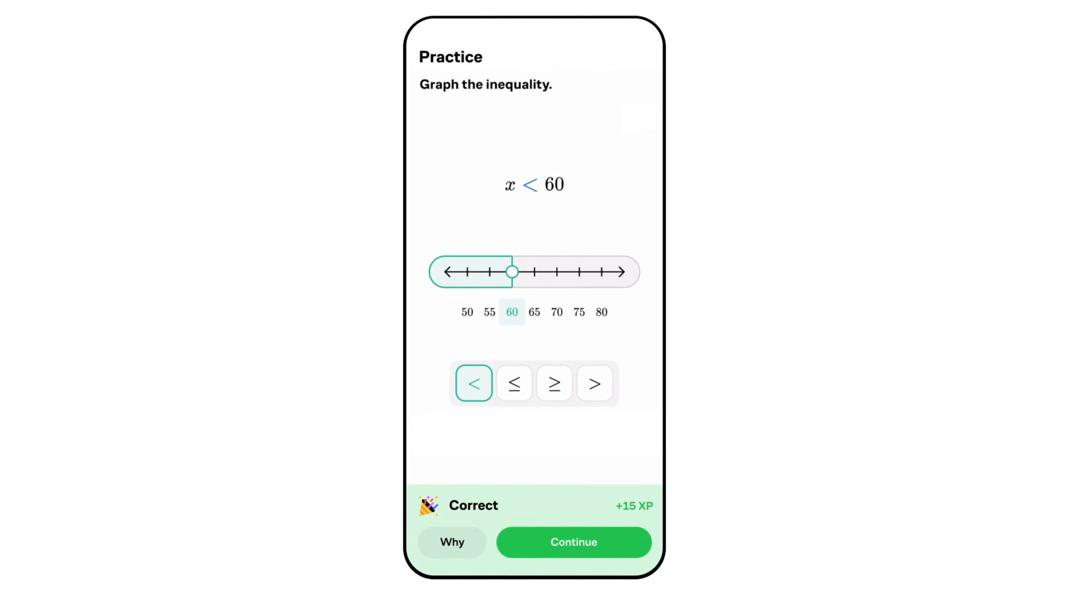
pyautogui.click(574, 542)
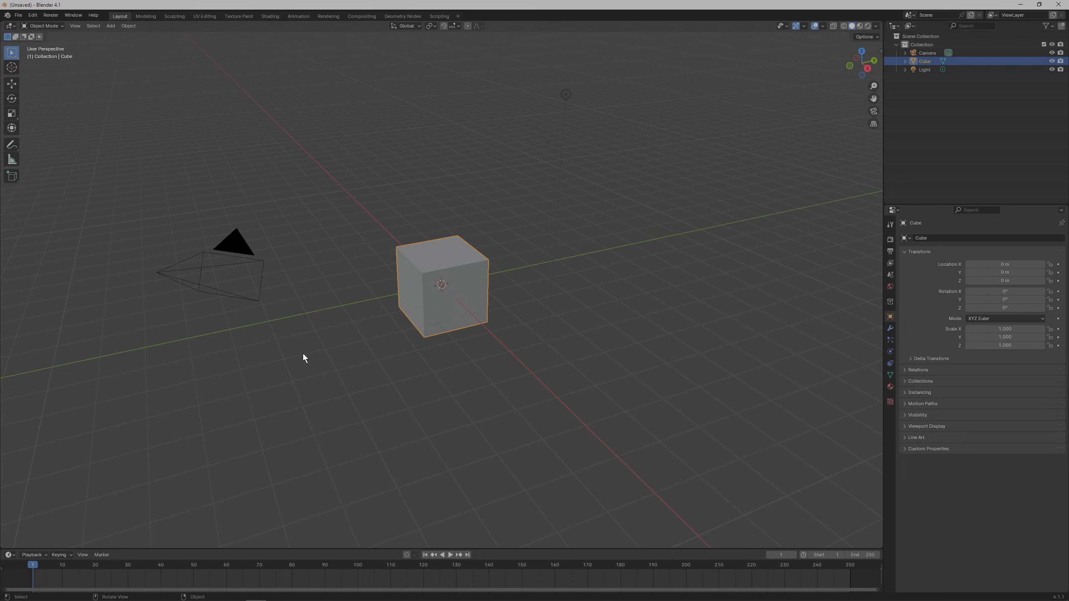
pyautogui.click(32, 15)
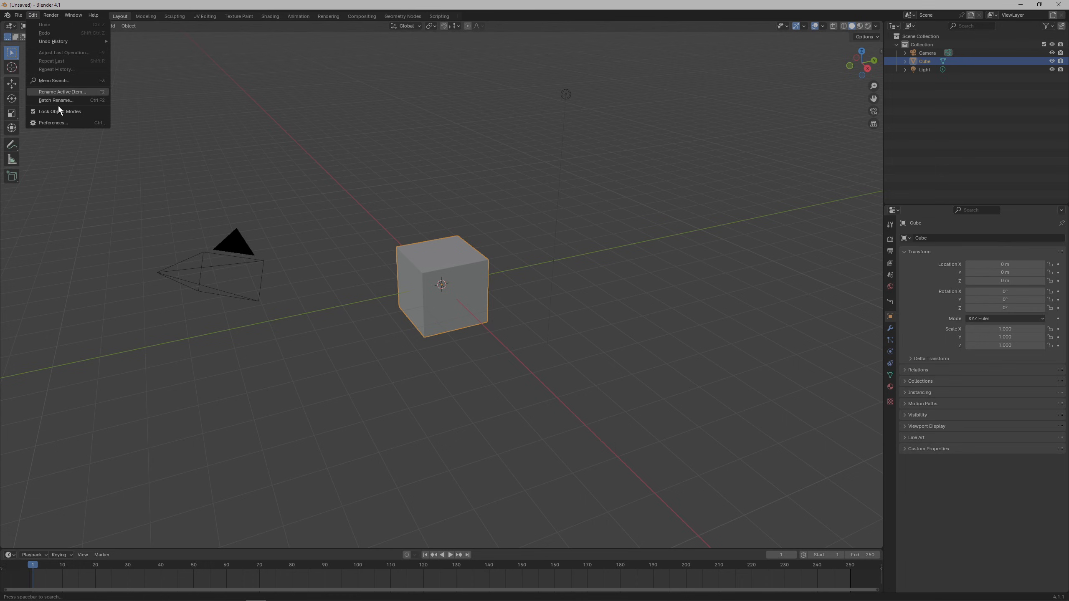
pyautogui.click(52, 123)
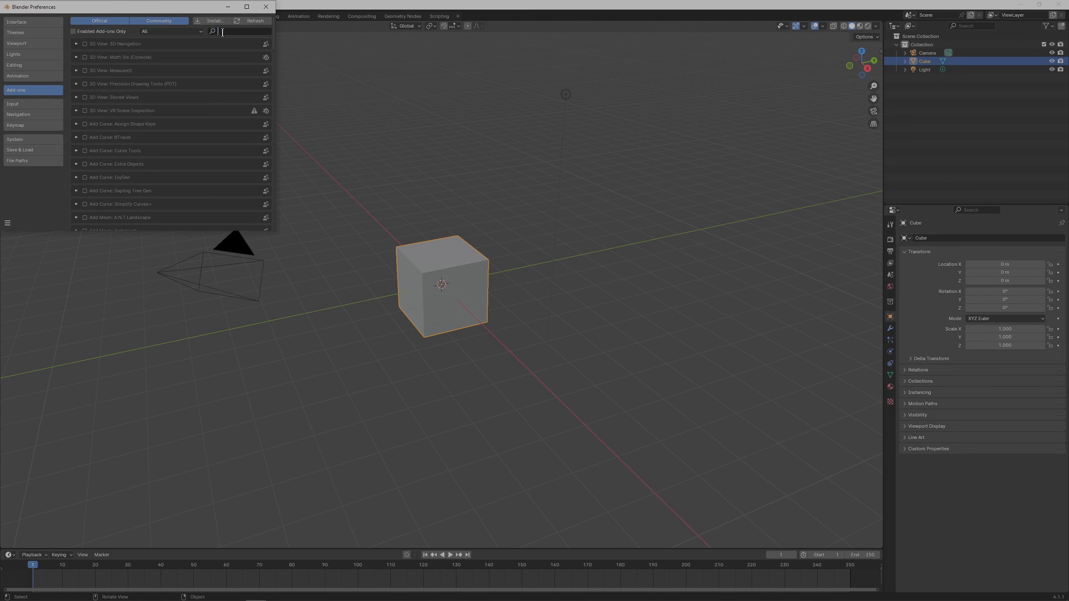
pyautogui.write('lands')
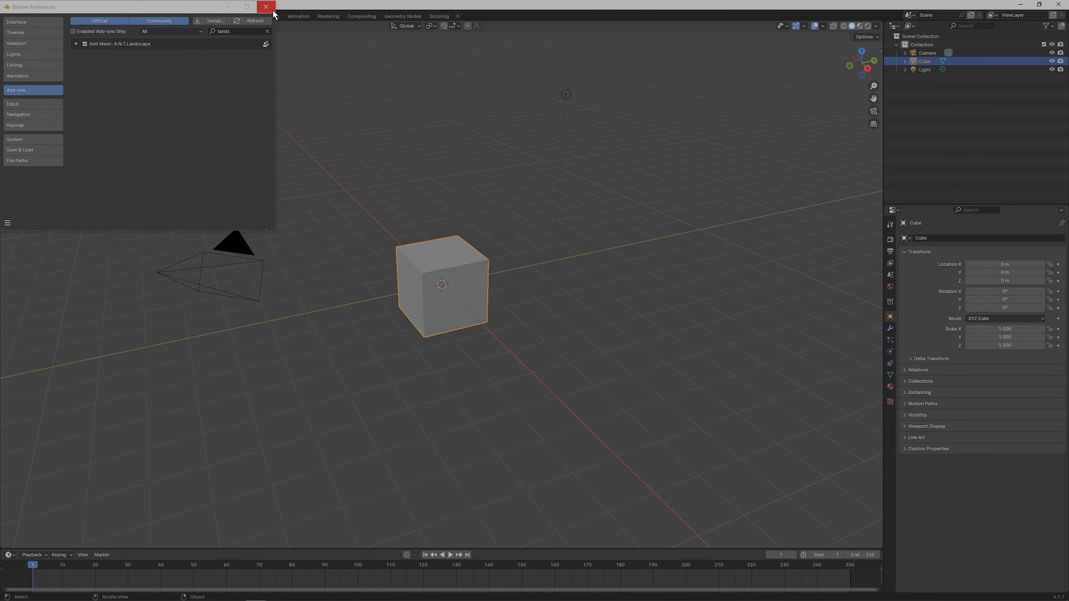
pyautogui.click(266, 6)
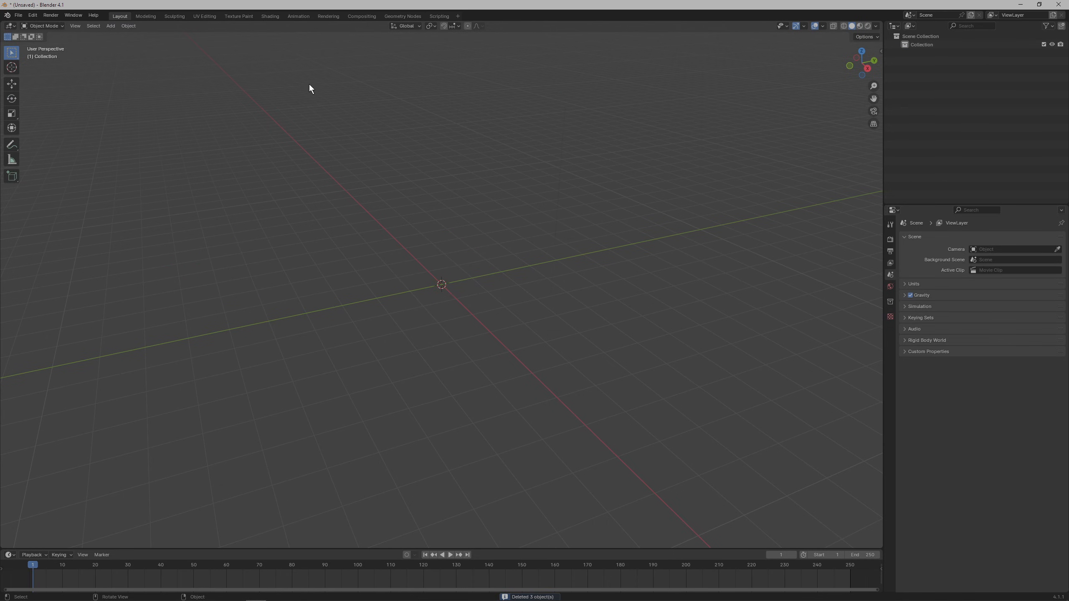
# Add a Landscape mesh at the world origin from the Add > Mesh menu
pyautogui.click(110, 26)
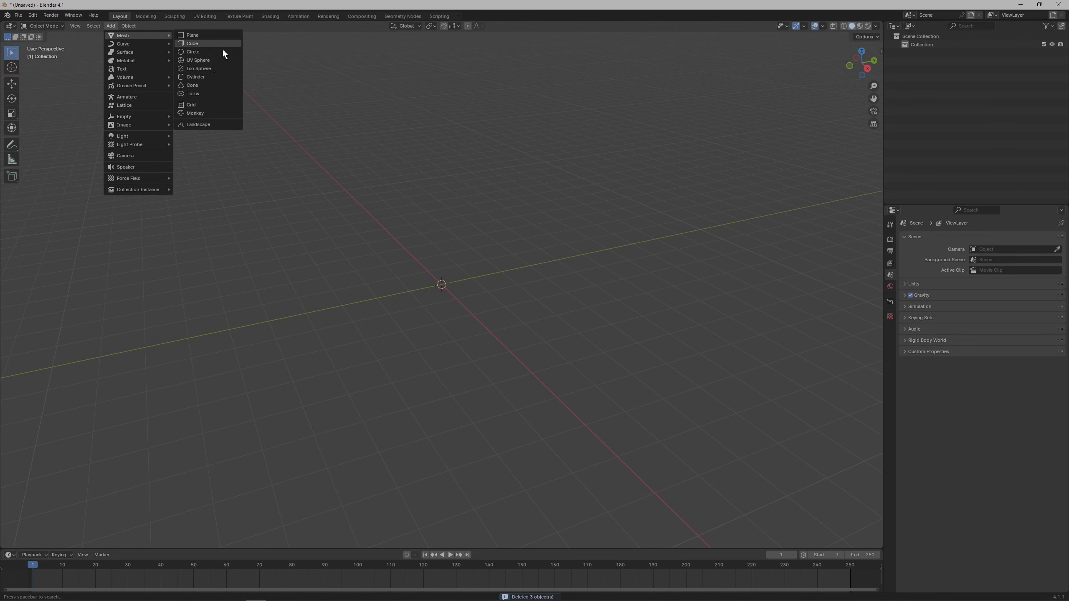
pyautogui.click(198, 124)
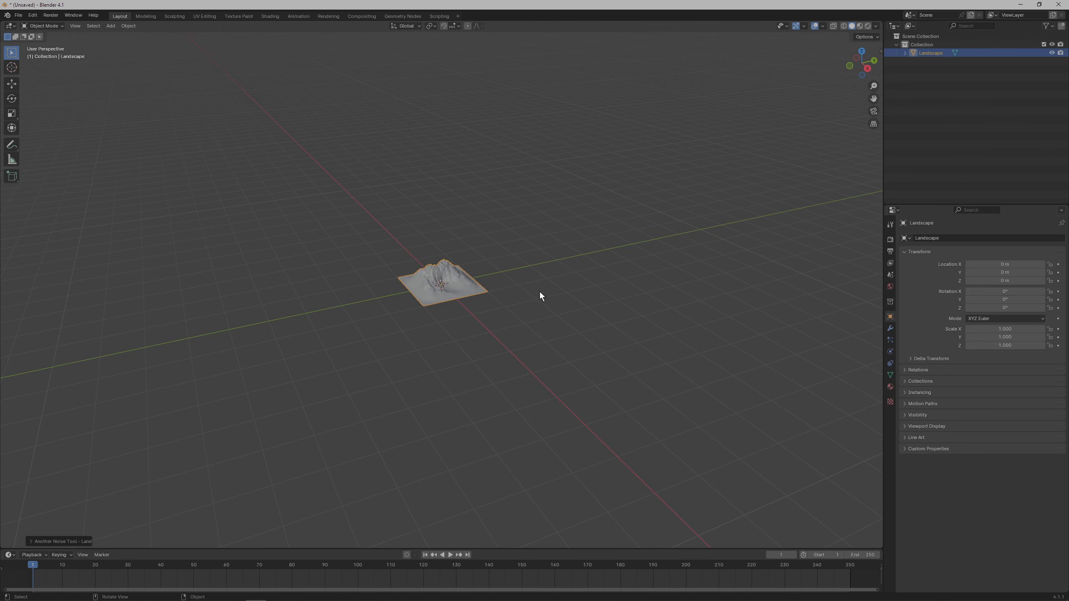
# Set the landscape to a flat grid with height 0.2 and Noise Rocks noise for a central rocky mound
pyautogui.click(61, 541)
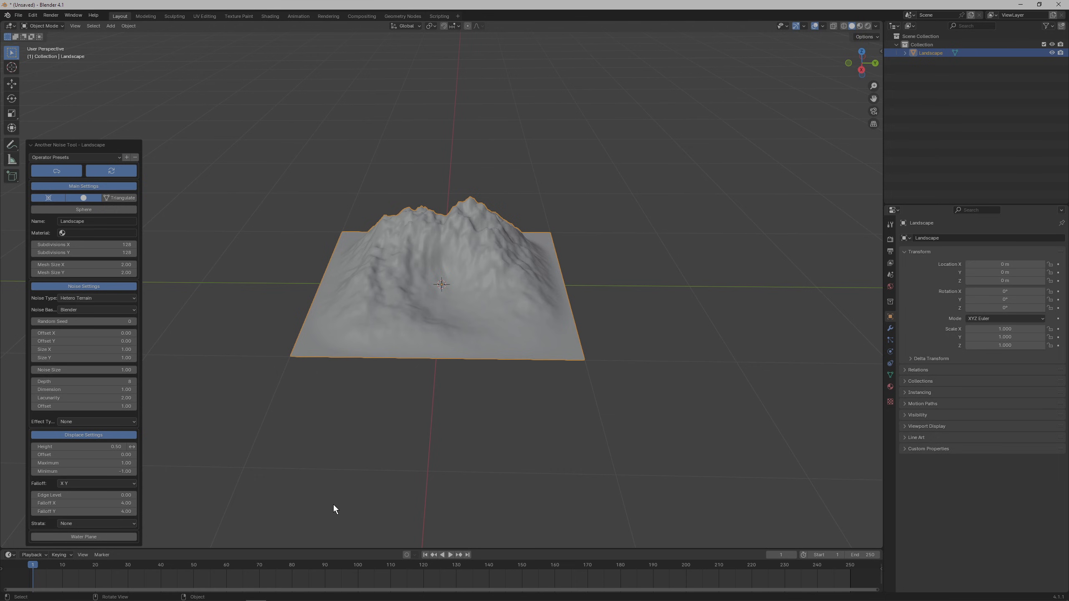
pyautogui.click(76, 157)
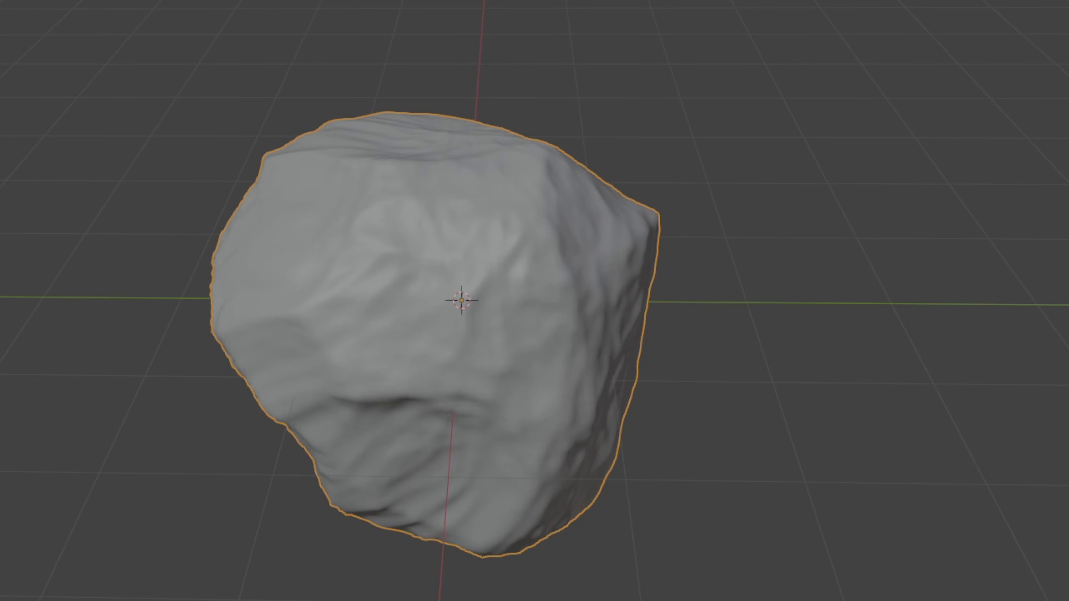
pyautogui.click(75, 158)
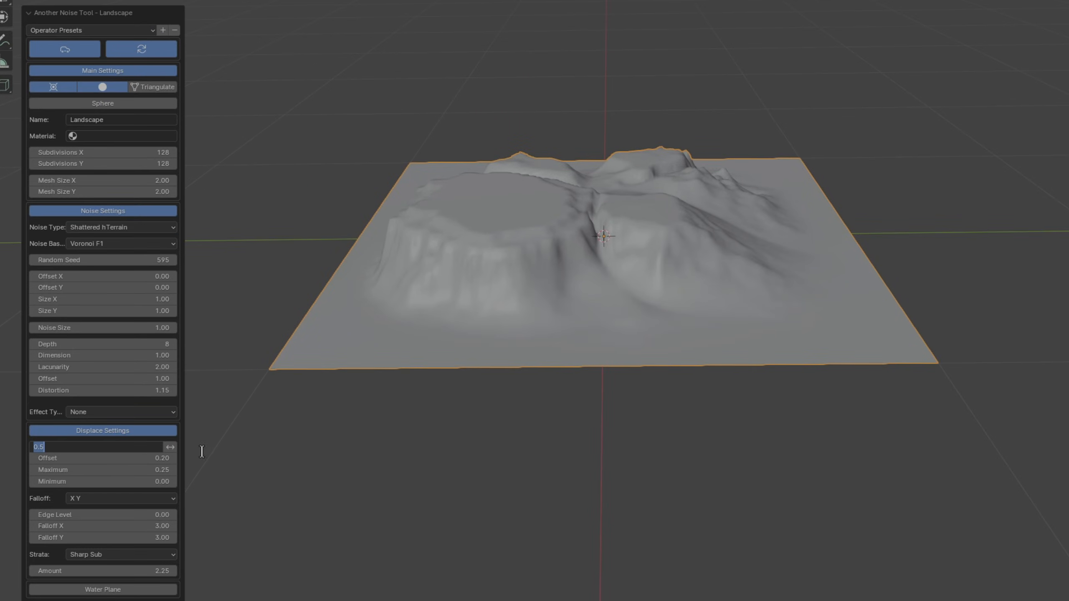
pyautogui.write('0.20')
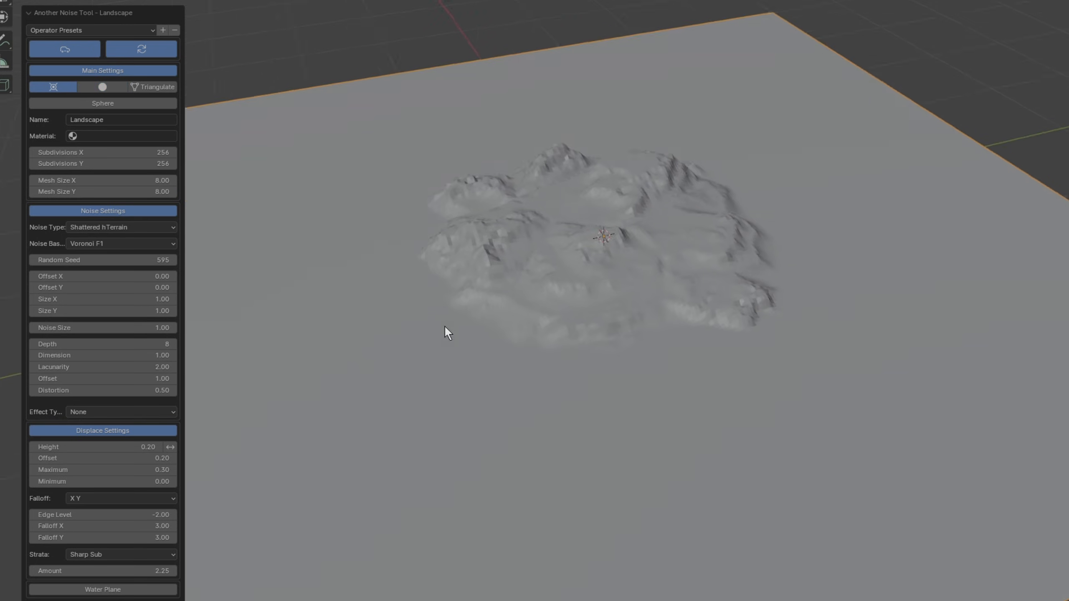
pyautogui.click(122, 227)
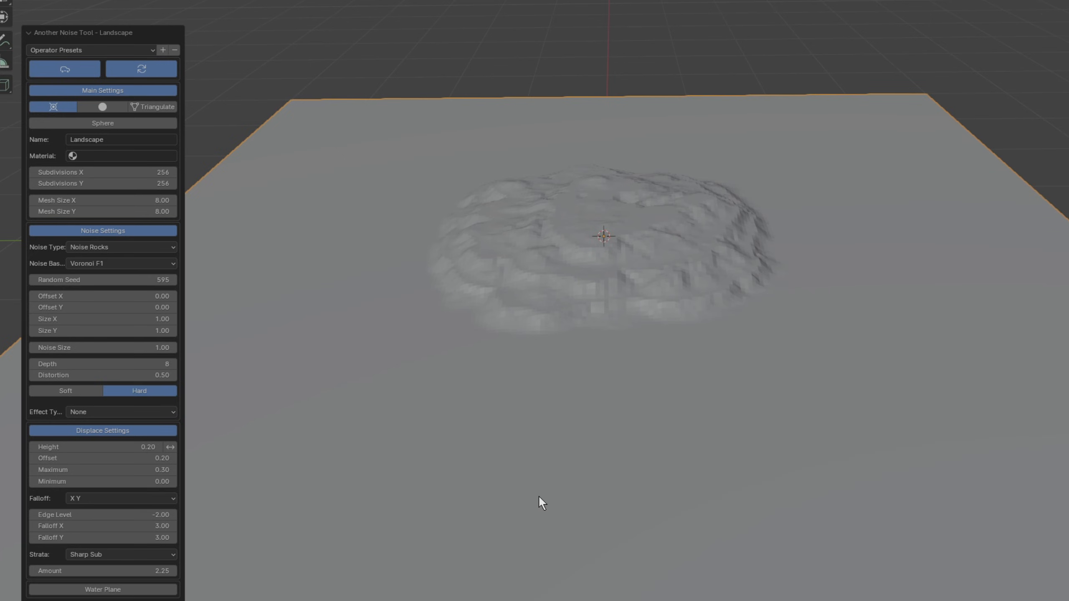
pyautogui.moveTo(552, 498)
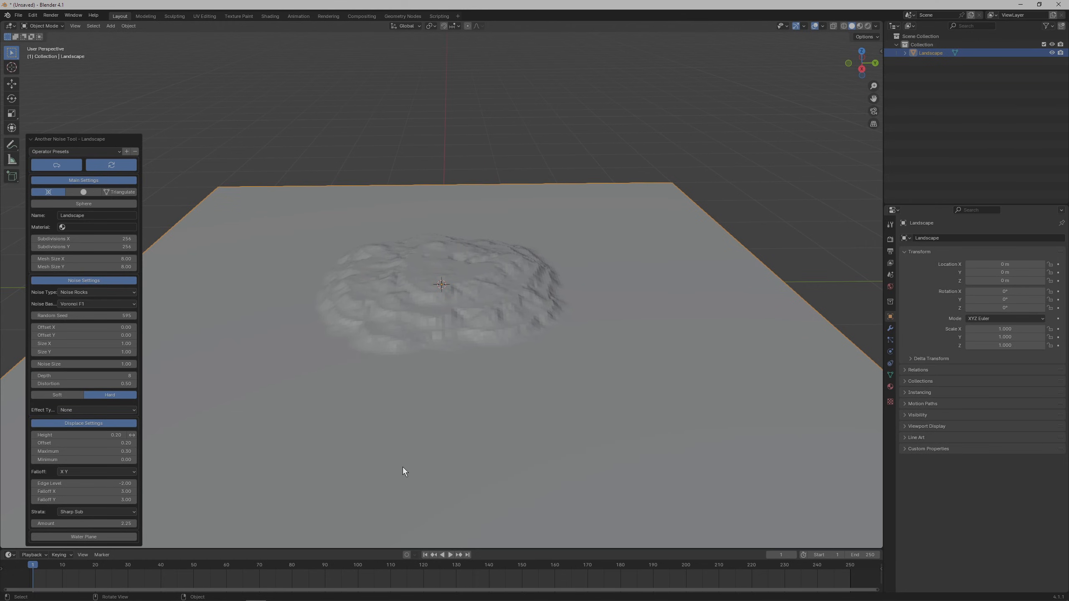
# Enter the Sculpting workspace with the Flatten brush to smooth the island's edges
pyautogui.click(173, 16)
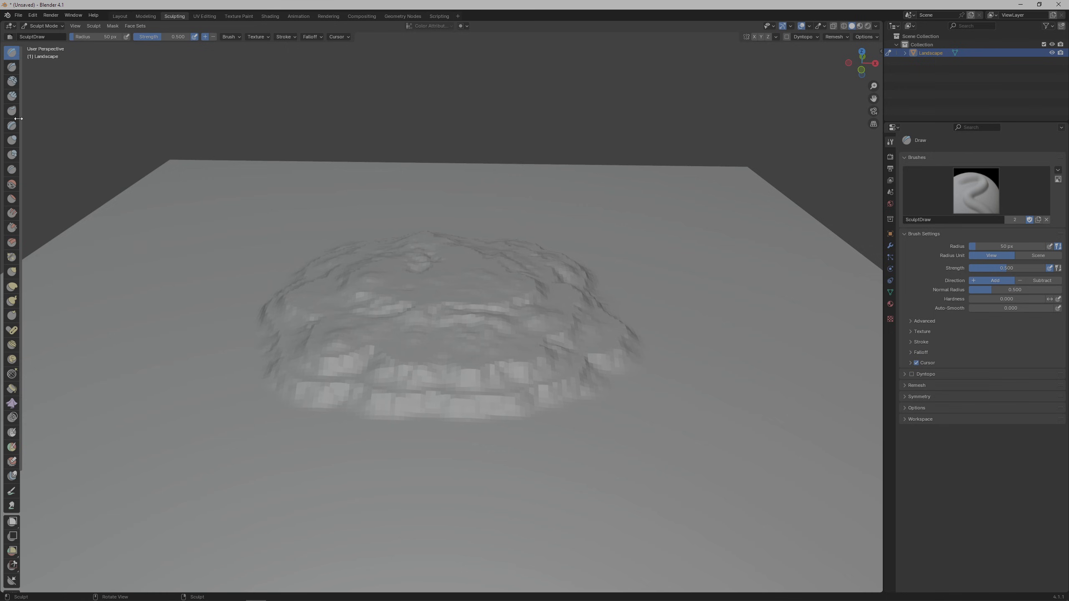
pyautogui.moveTo(12, 81)
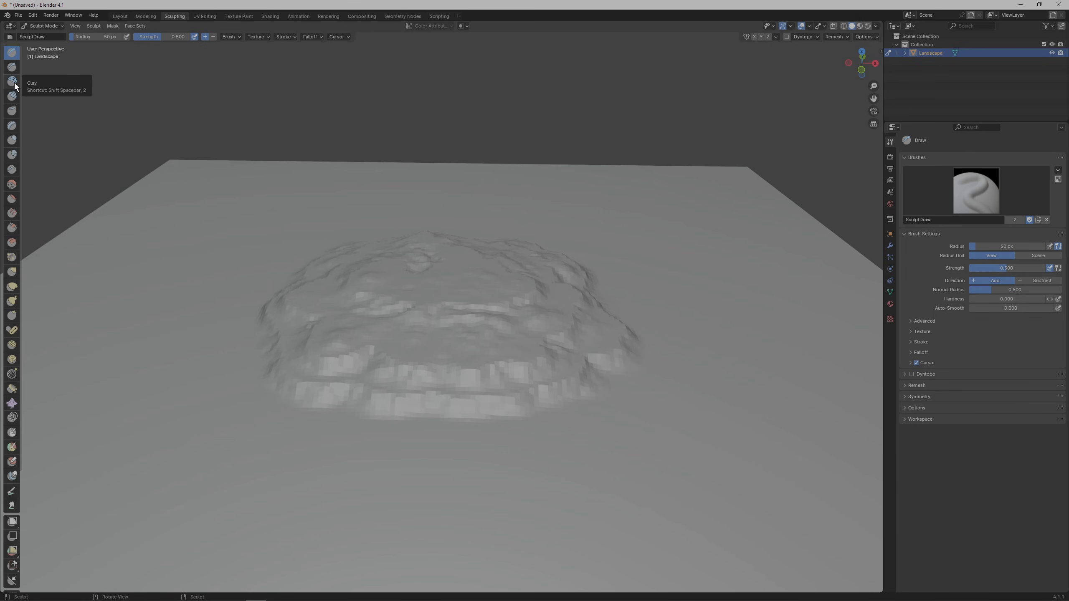
pyautogui.click(12, 81)
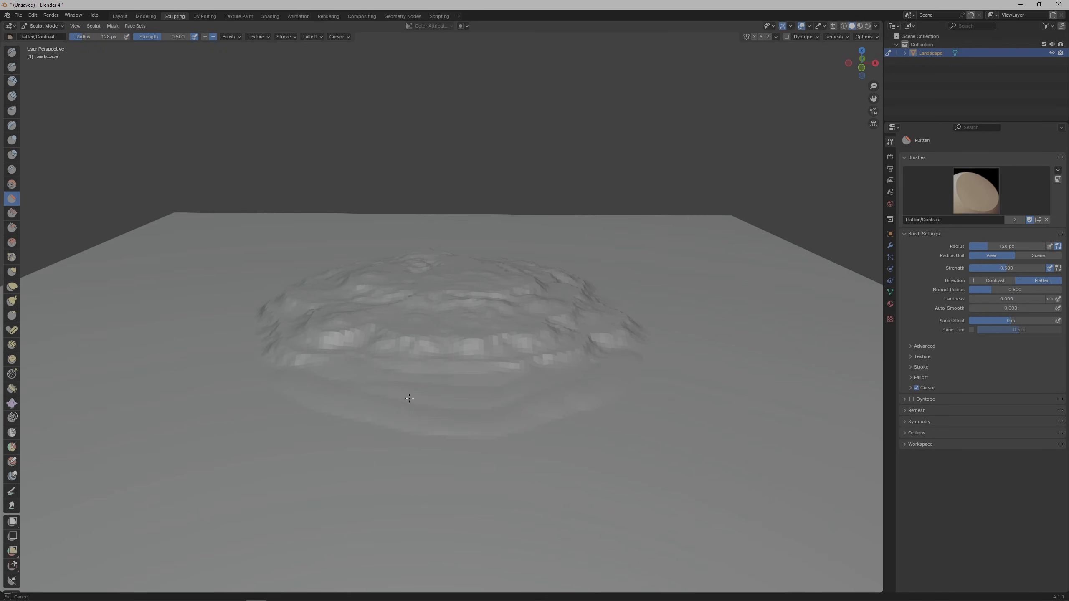
pyautogui.moveTo(490, 385)
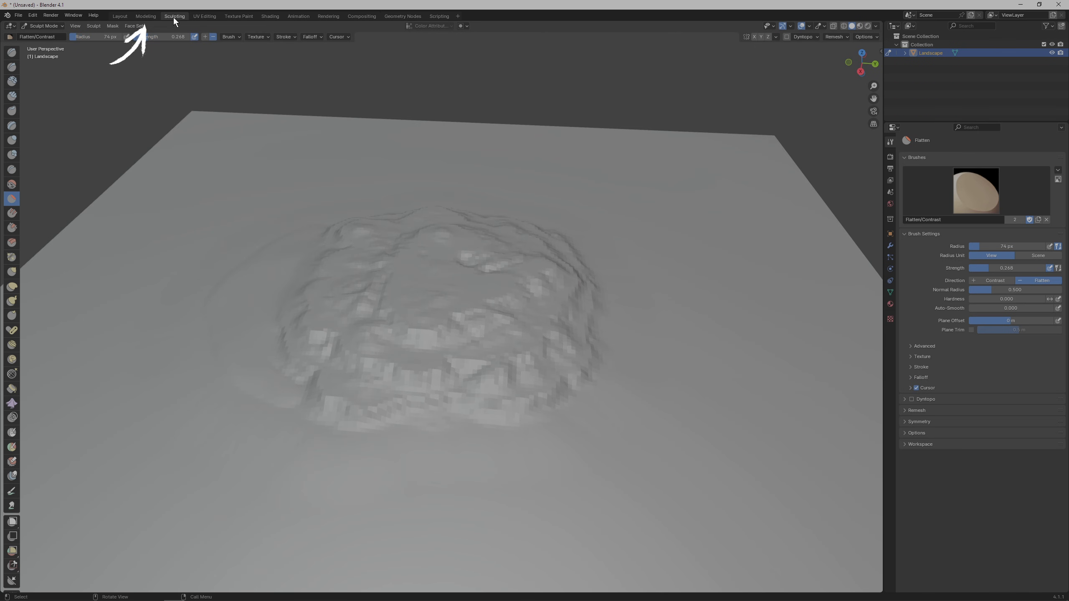
# In Edit Mode with Proportional Editing on, move the island vertices straight up along Z
pyautogui.click(145, 16)
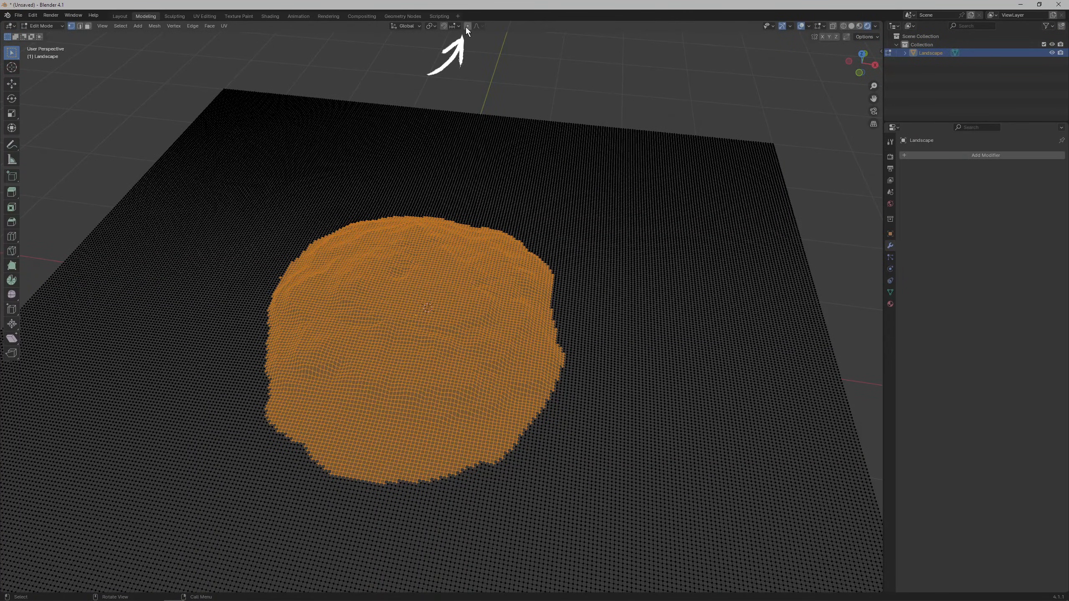
pyautogui.moveTo(467, 26)
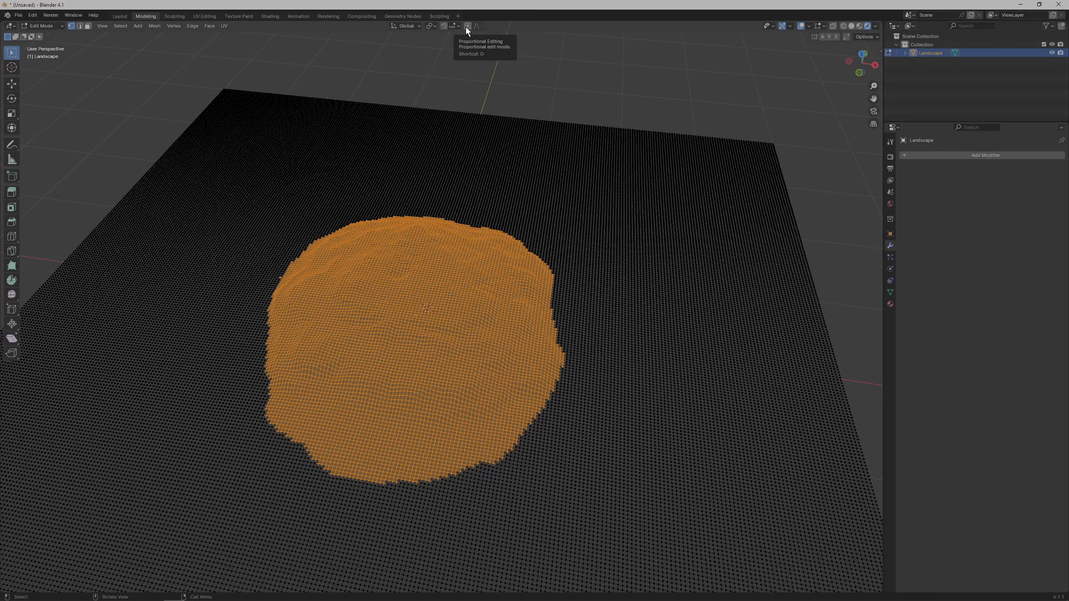
pyautogui.click(467, 26)
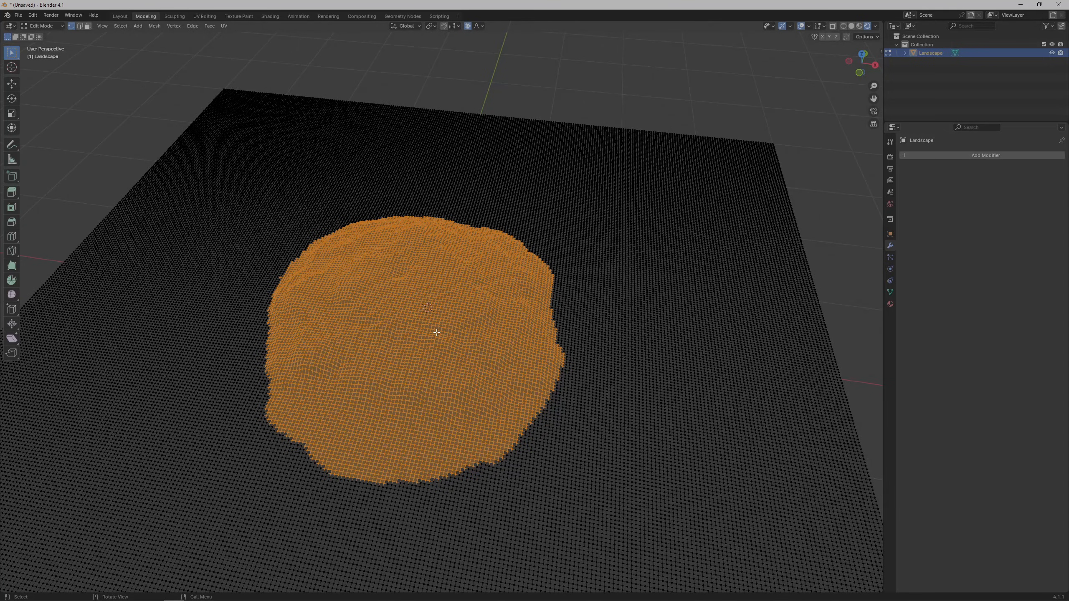
pyautogui.press('g')
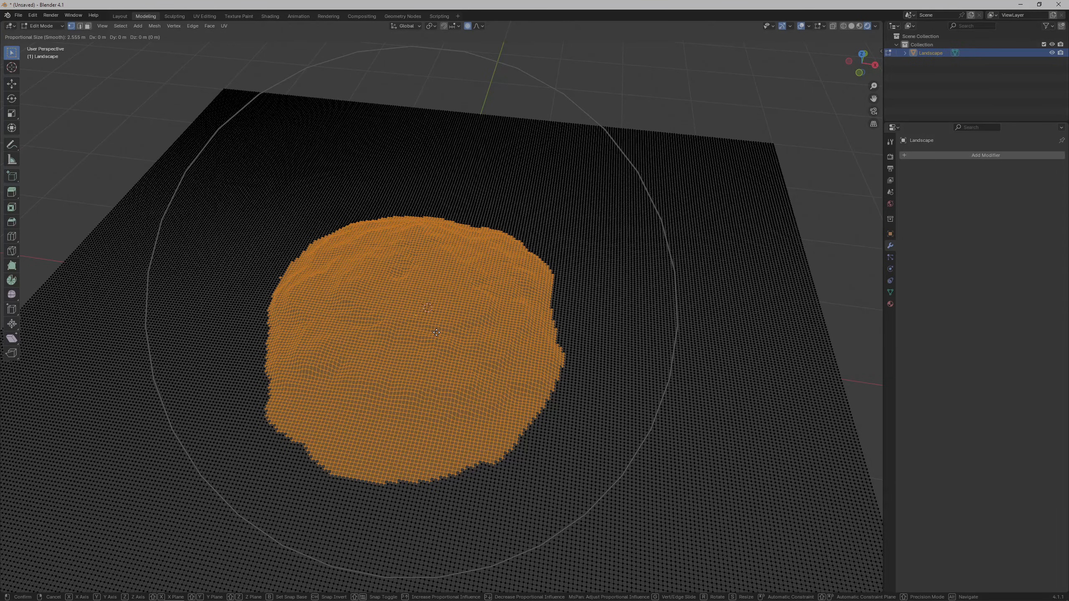
pyautogui.press('z')
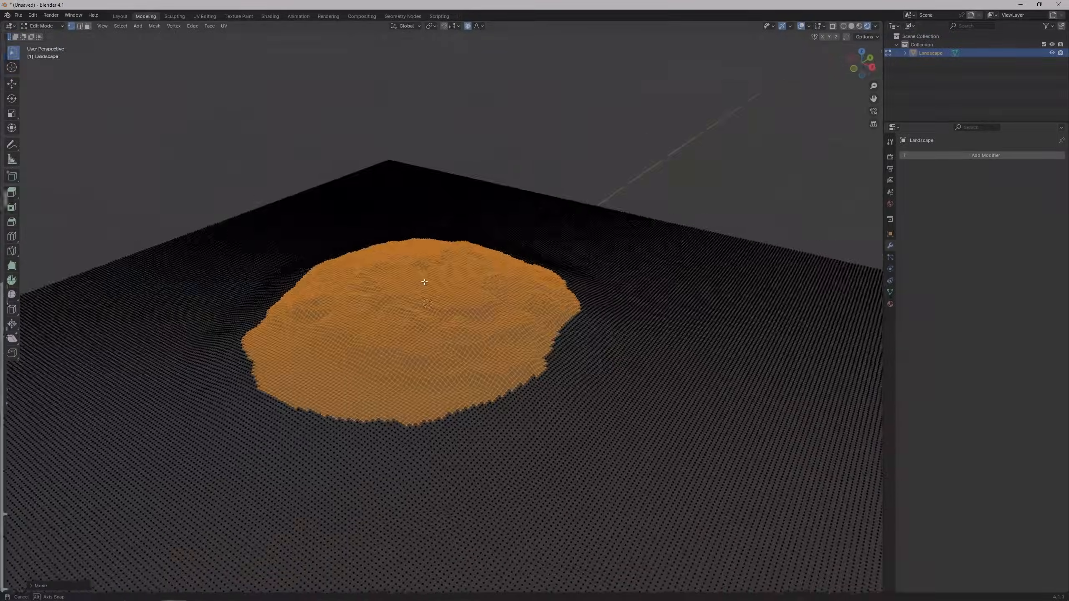
# Add a Decimate modifier and lower its ratio until the landscape has about 6,744 faces
pyautogui.click(175, 16)
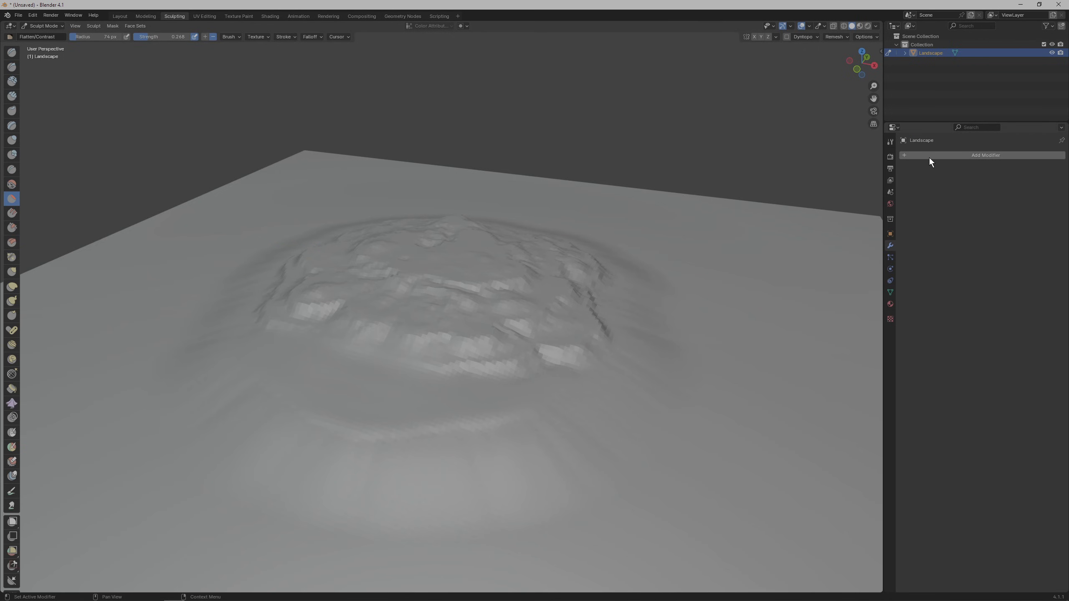
pyautogui.click(985, 155)
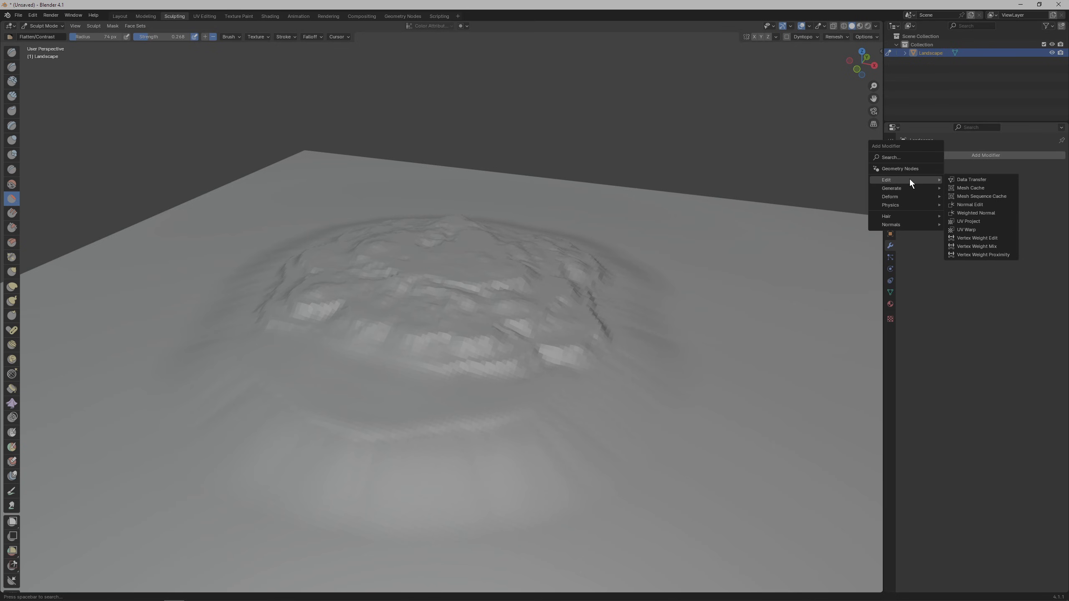
pyautogui.moveTo(891, 189)
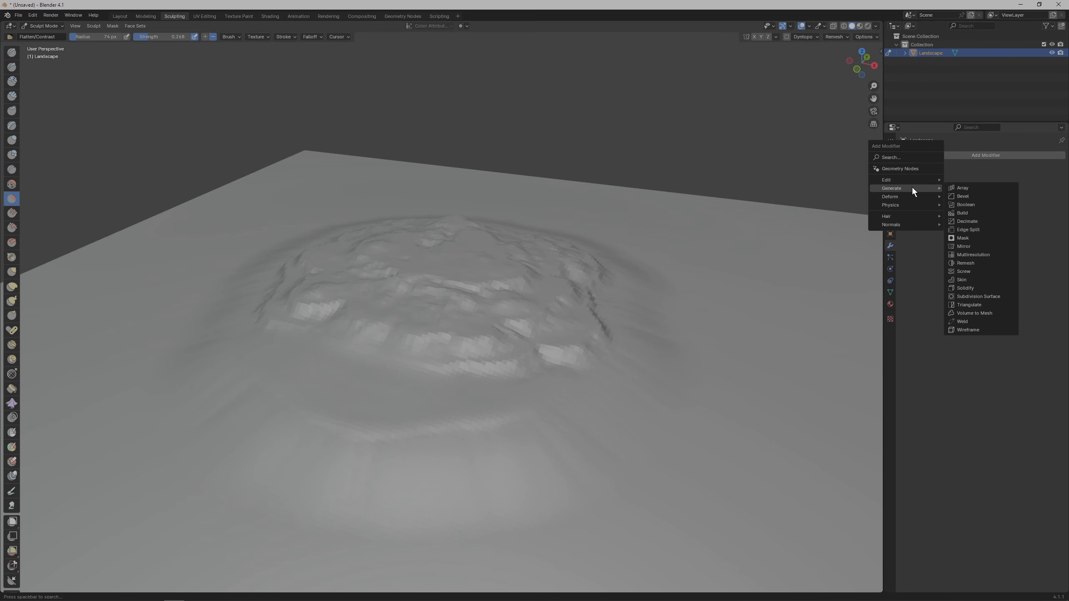
pyautogui.click(967, 221)
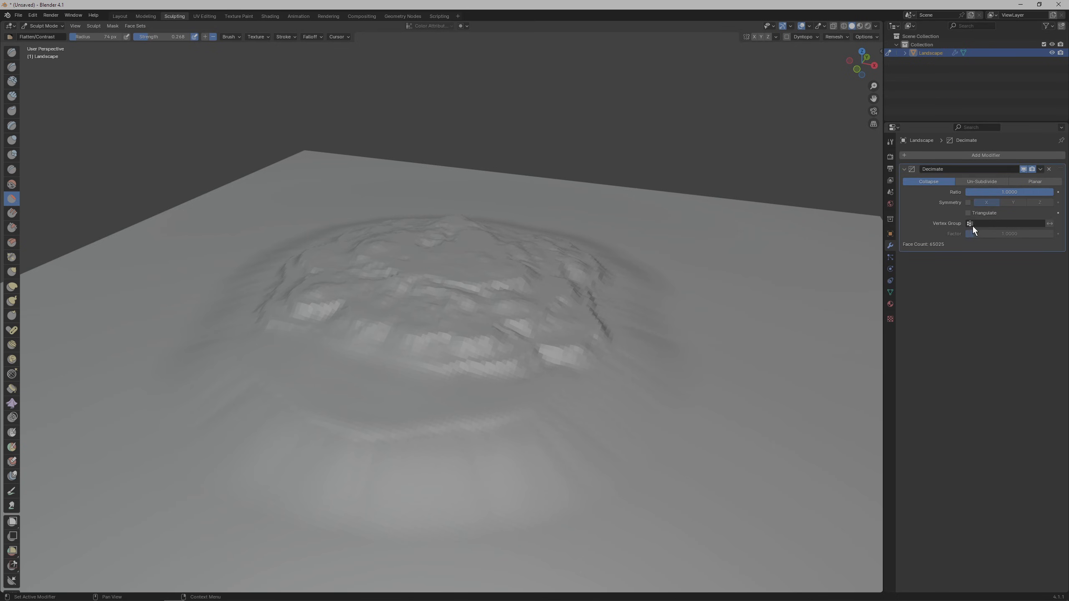
pyautogui.moveTo(1016, 191); pyautogui.dragTo(1002, 192)
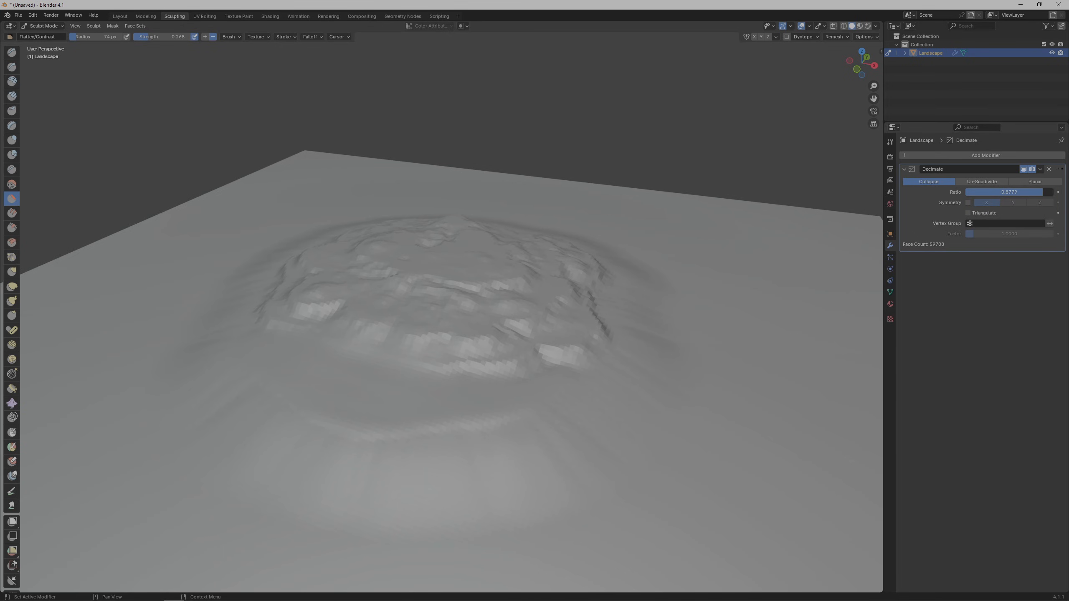
pyautogui.moveTo(1016, 192); pyautogui.dragTo(977, 192)
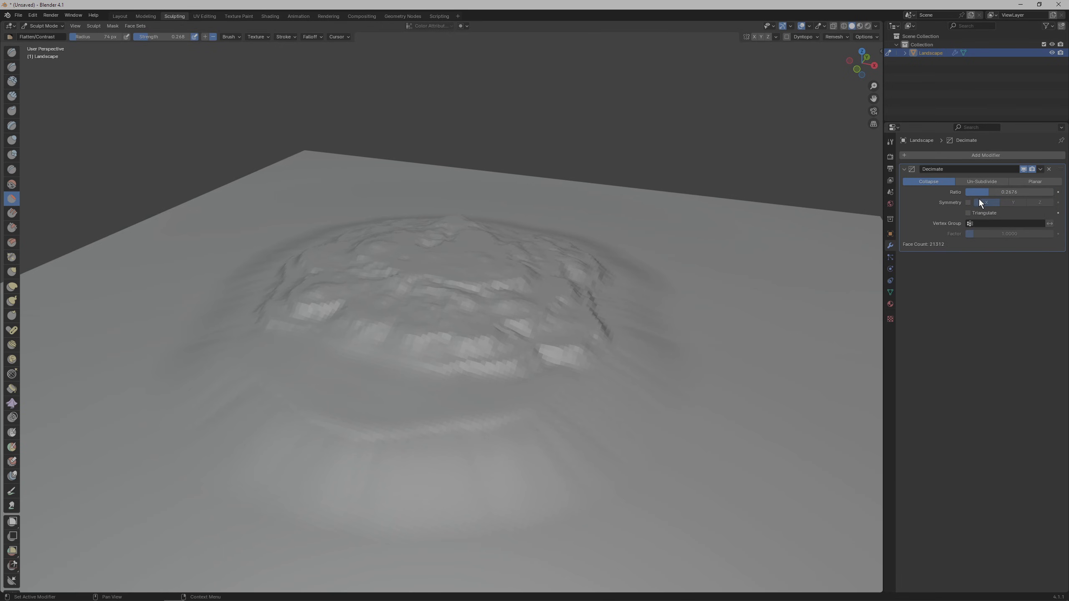
pyautogui.moveTo(1009, 192); pyautogui.dragTo(978, 192)
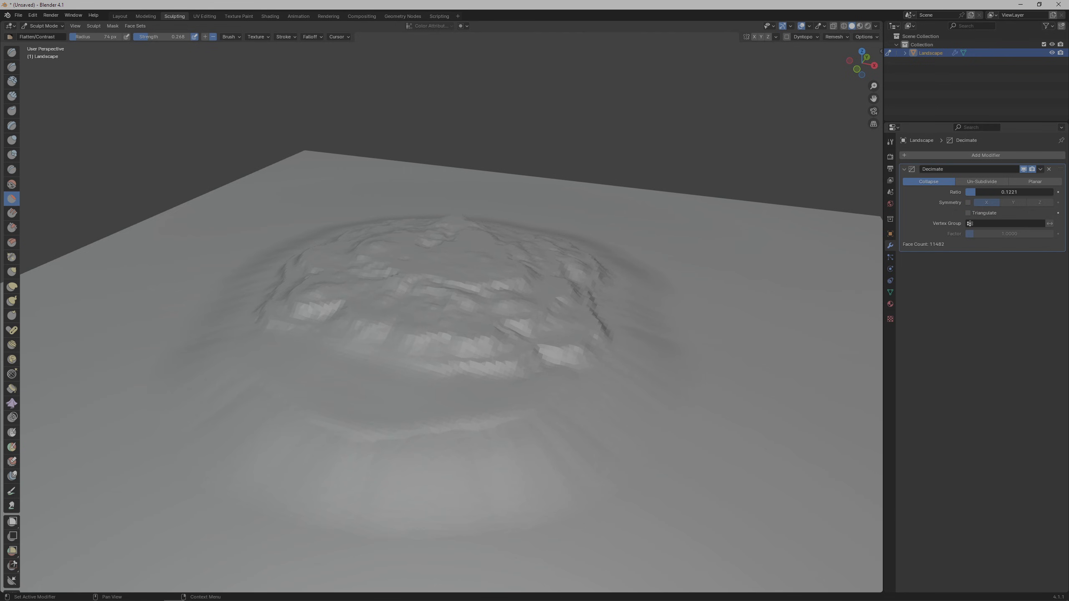
pyautogui.moveTo(1009, 192); pyautogui.dragTo(975, 192)
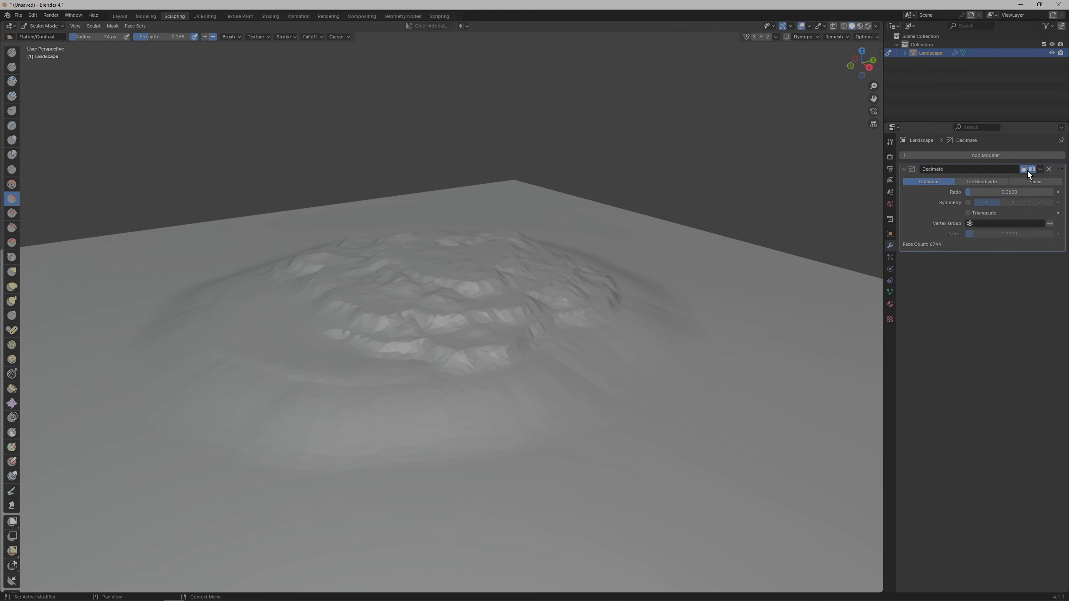
# Apply the Decimate modifier permanently and return to editing the mesh
pyautogui.click(1040, 170)
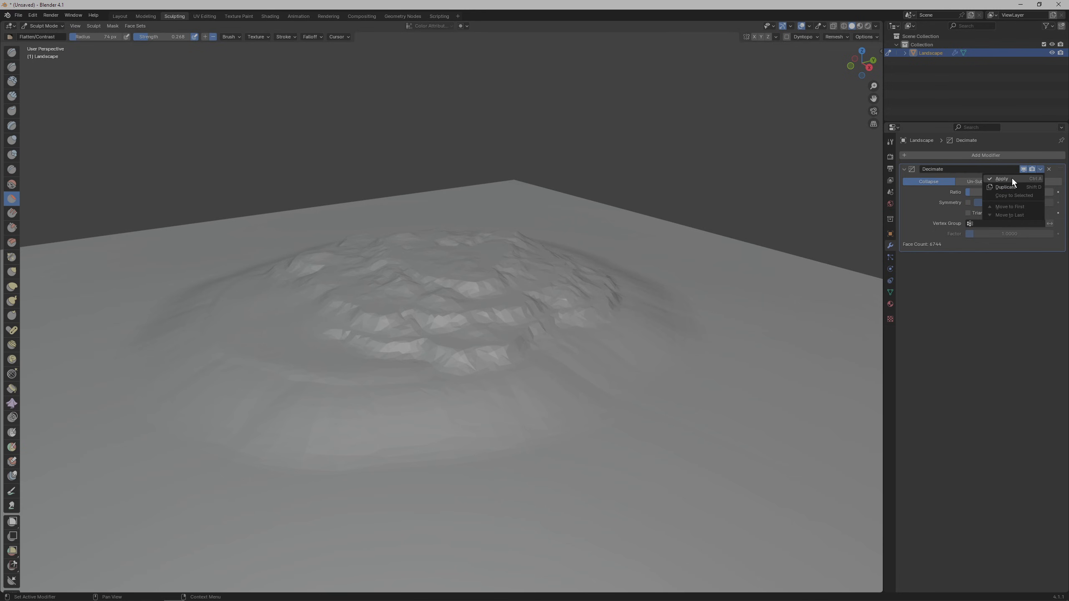
pyautogui.click(1002, 178)
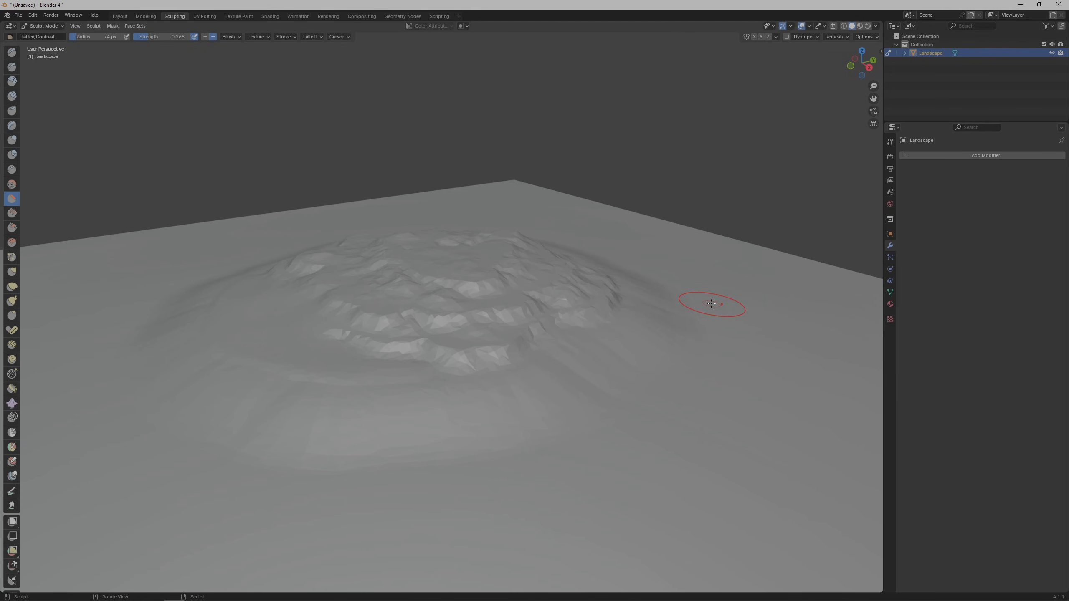
pyautogui.click(145, 16)
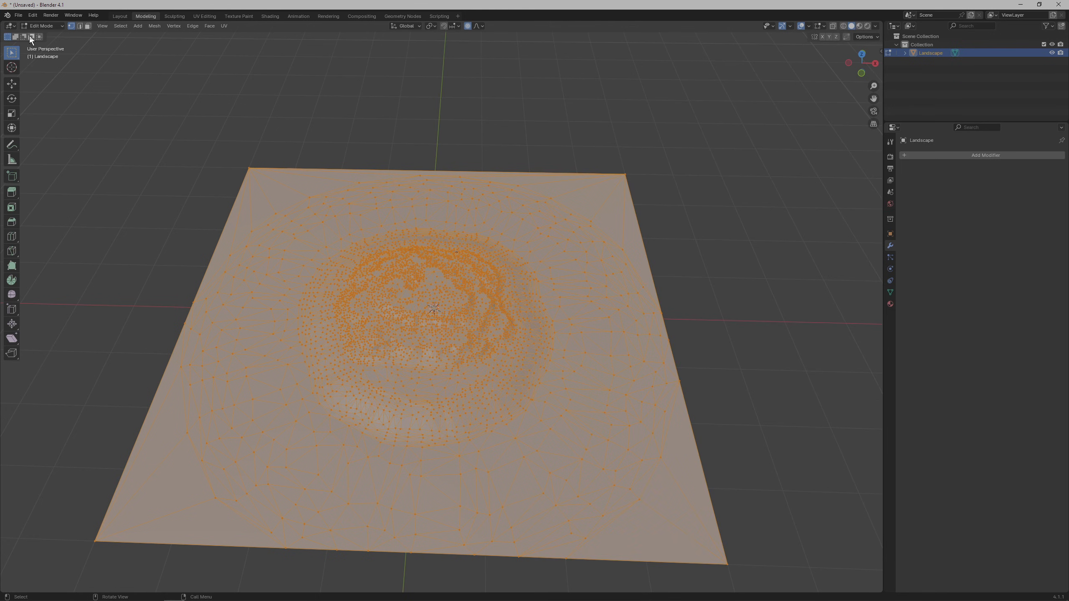
pyautogui.moveTo(71, 30)
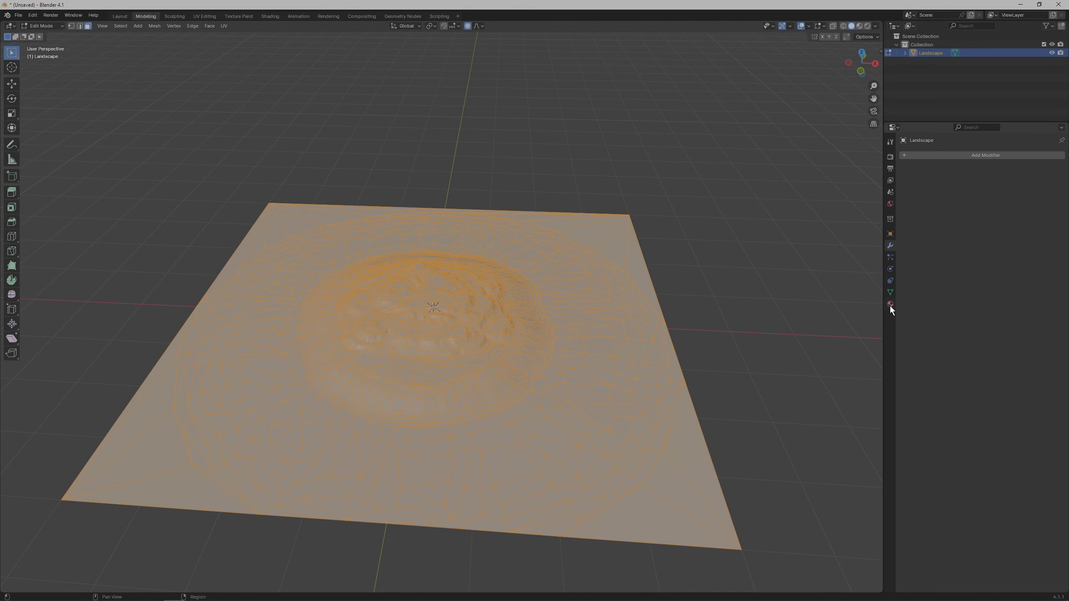
# Show the landscape's Material Properties to add a sandy tan material
pyautogui.click(890, 304)
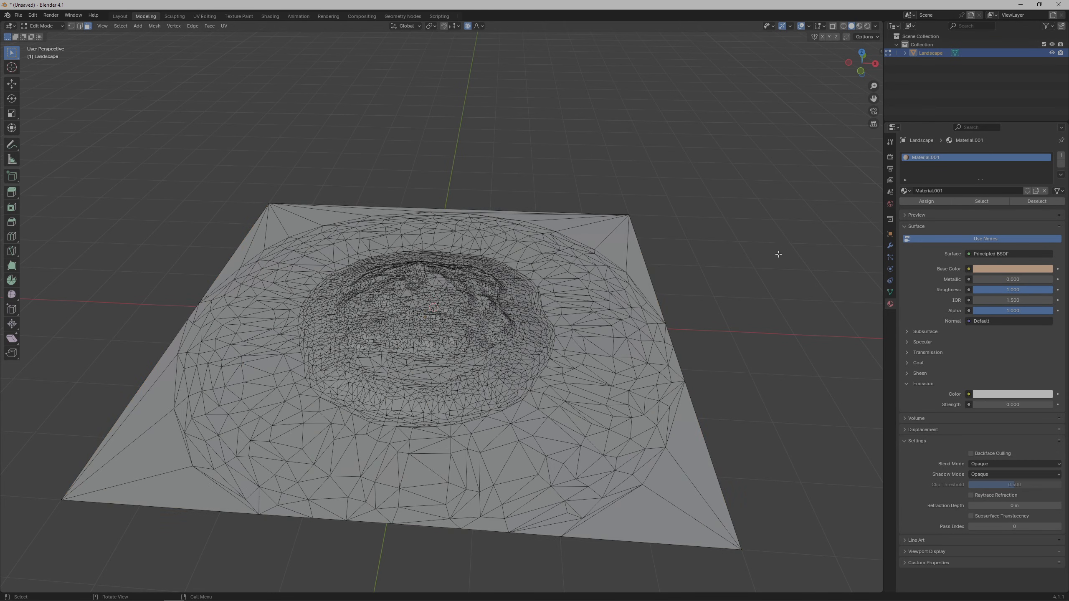
pyautogui.moveTo(752, 313)
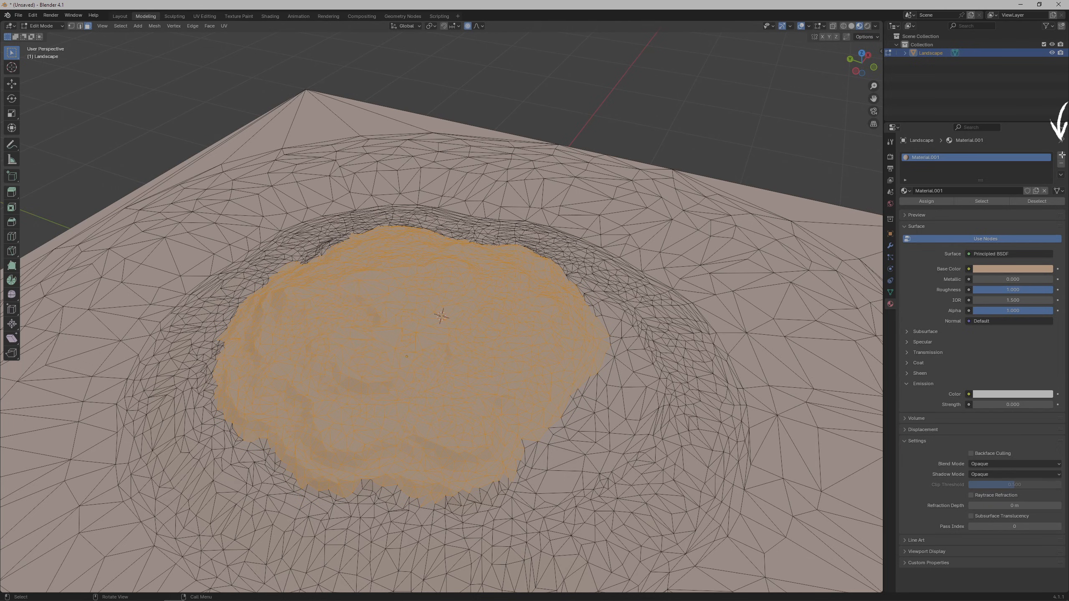
# Add Material.002 with base colour 44AE7D for the grass top and save the terrain
pyautogui.click(1061, 155)
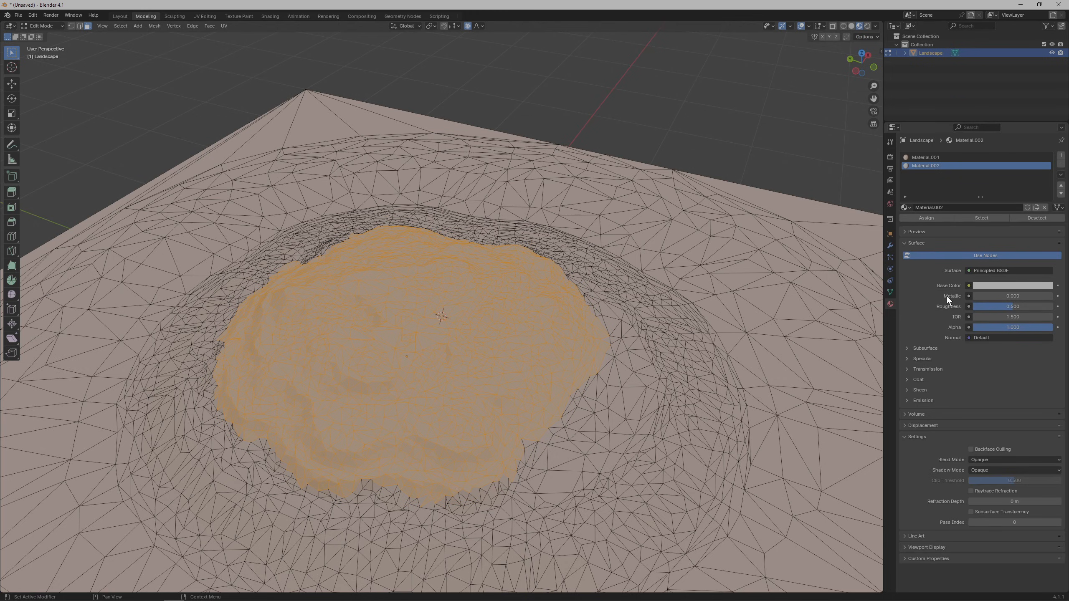
pyautogui.click(1012, 285)
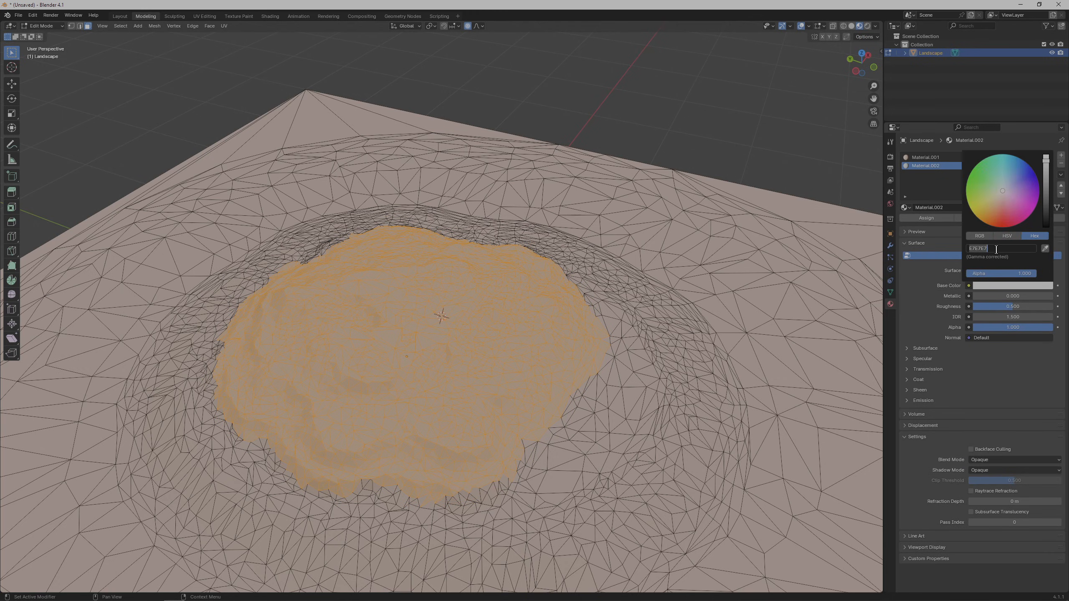
pyautogui.write('44AE7D')
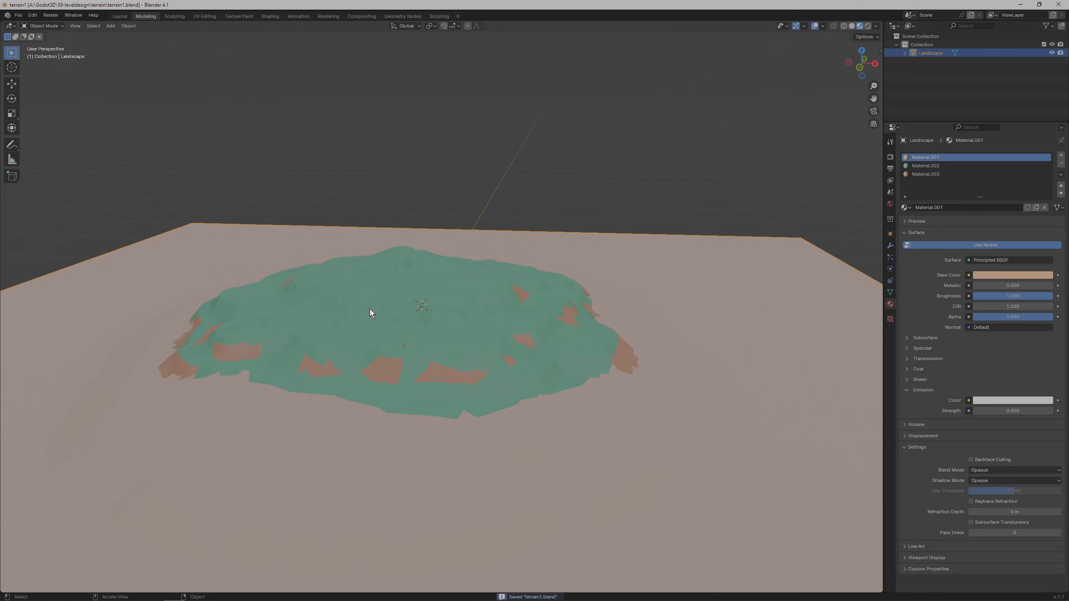
pyautogui.click(19, 15)
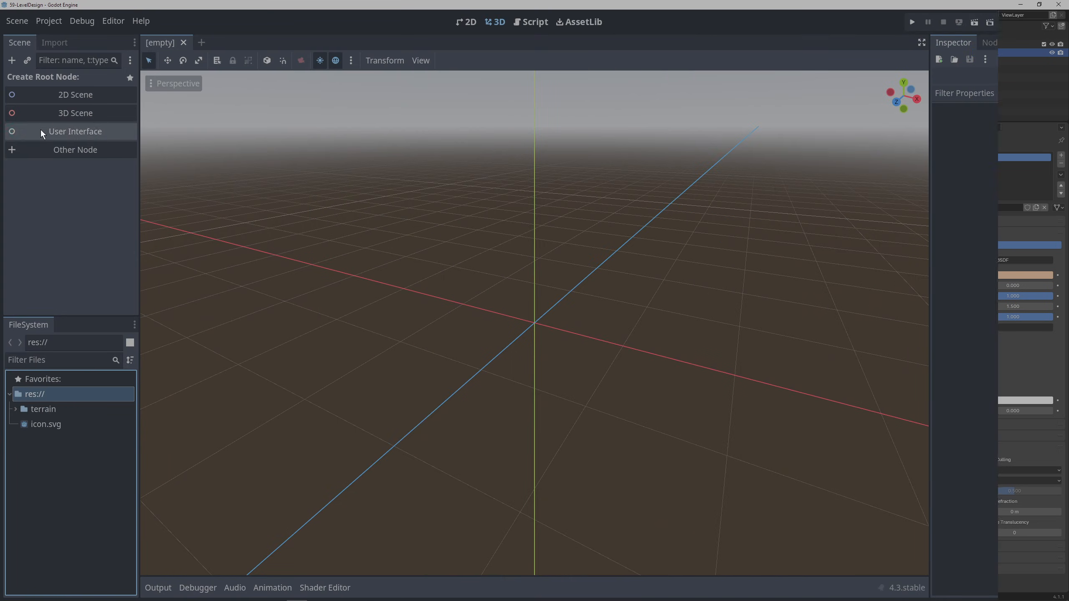
# Create a 3D Scene root and bring up terrain1.glb's Advanced Import Settings
pyautogui.click(74, 112)
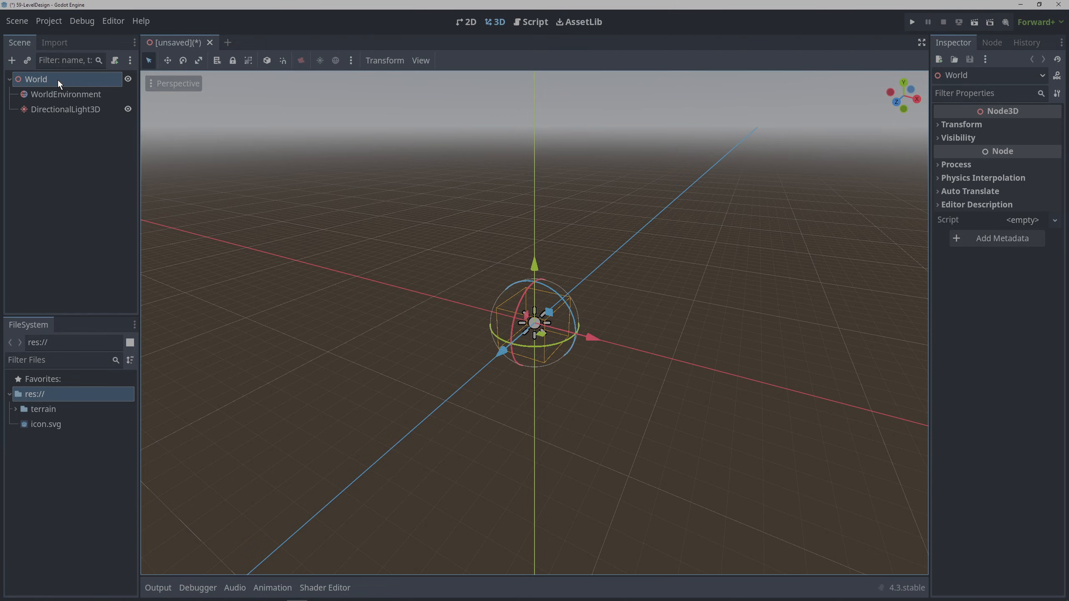
pyautogui.doubleClick(57, 439)
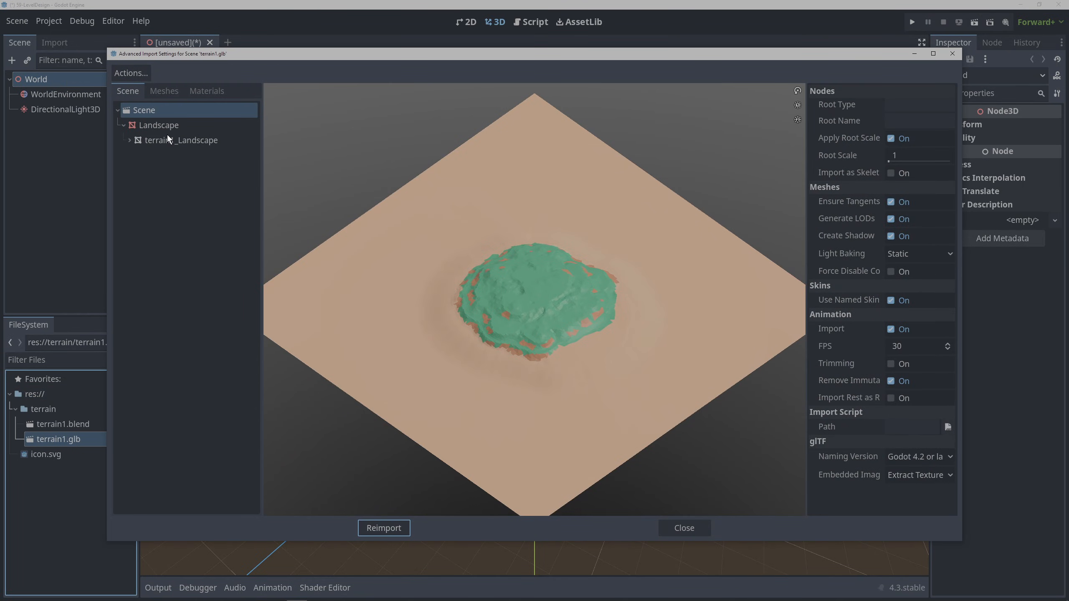
# Reimport terrain1.glb with Physics enabled on the Landscape mesh
pyautogui.click(159, 125)
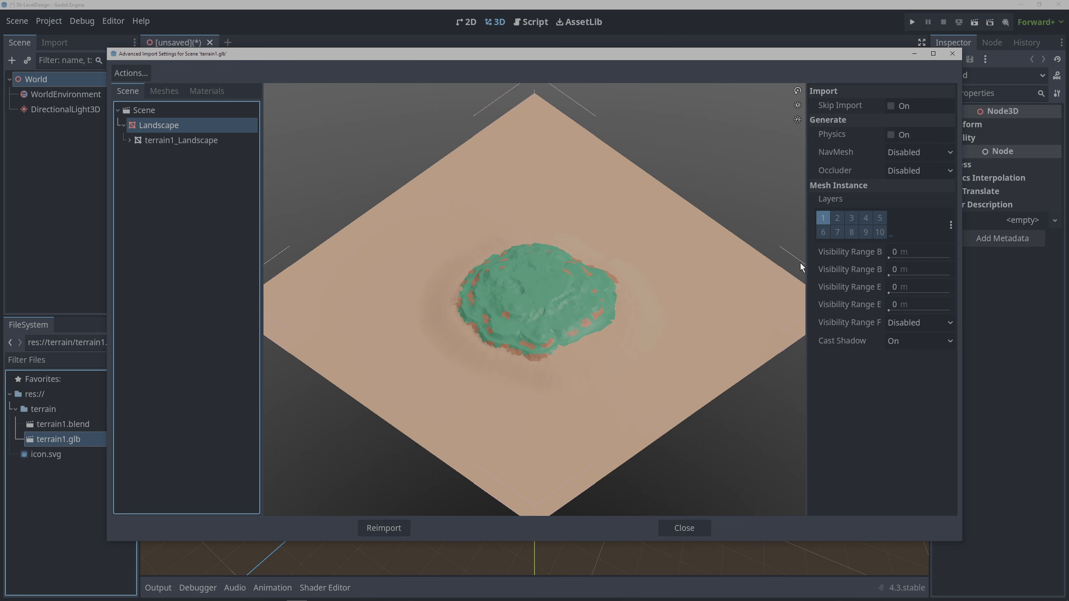
pyautogui.click(890, 134)
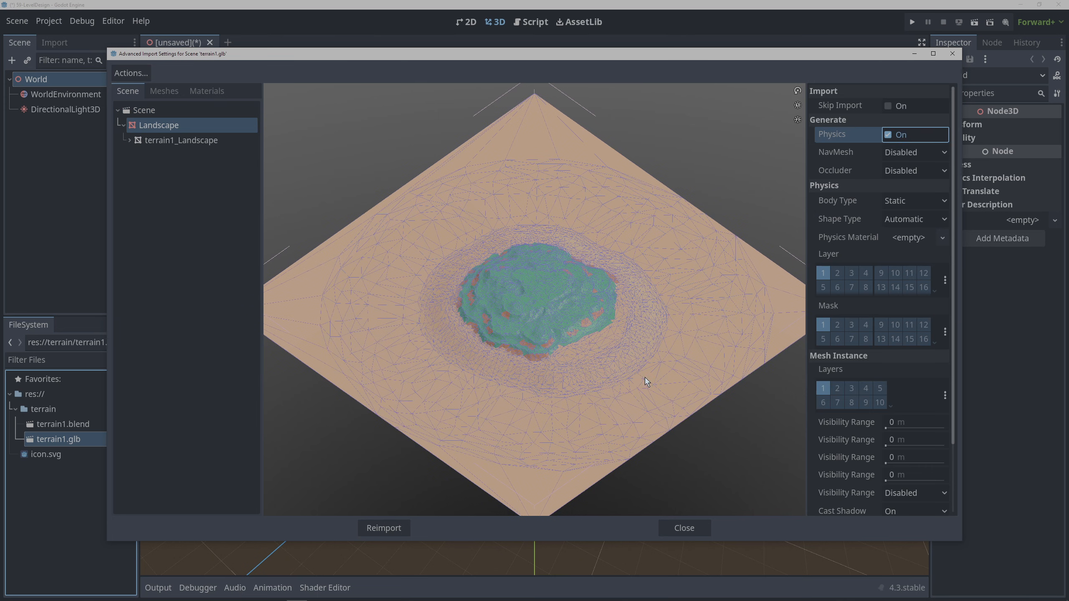
pyautogui.moveTo(886, 213)
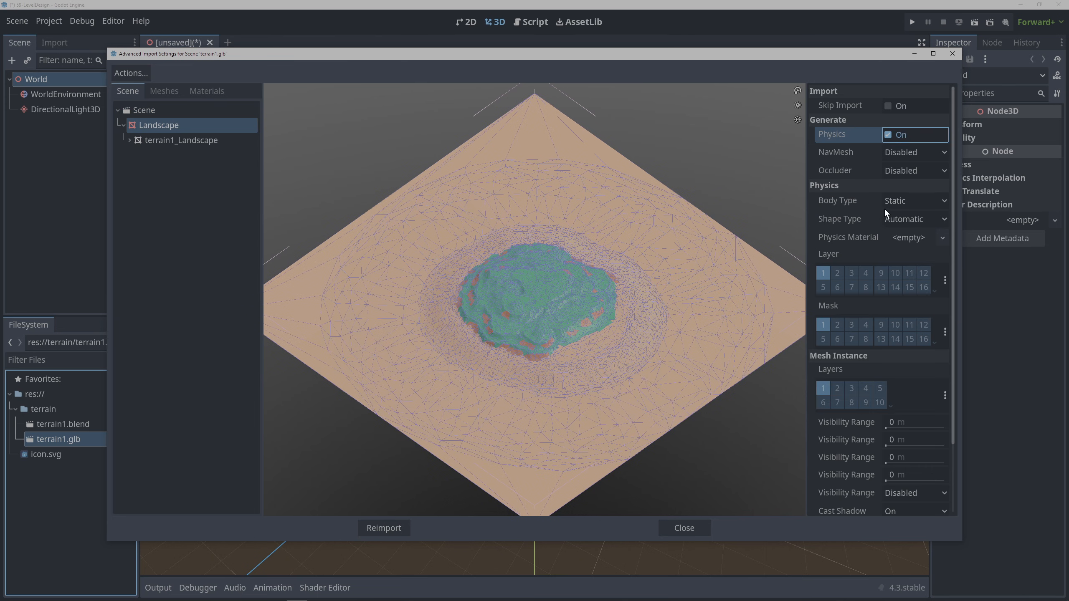
pyautogui.click(683, 528)
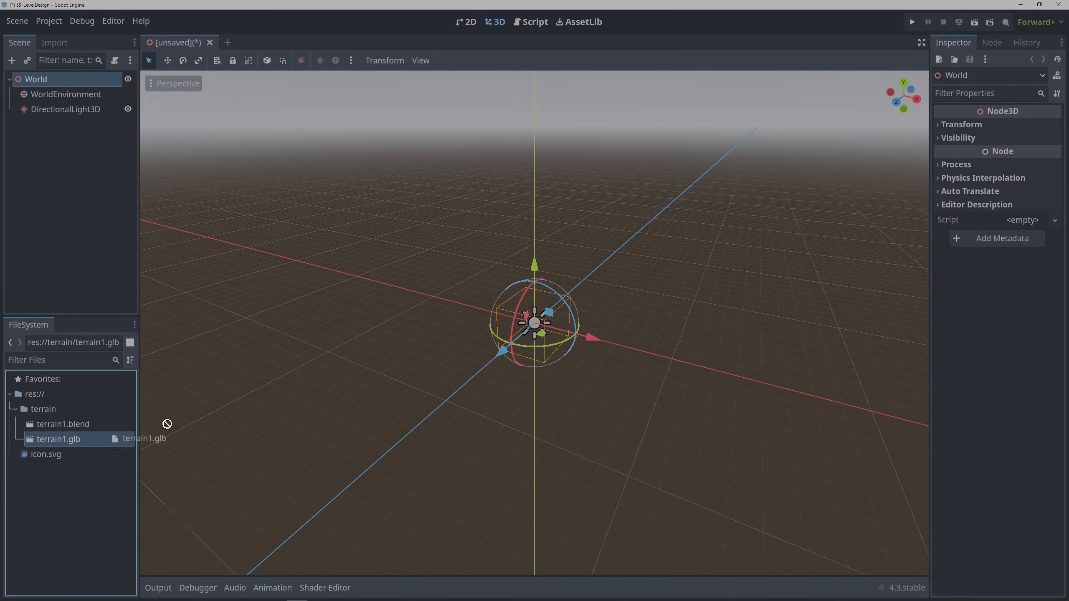
# Drag terrain1 into the World scene and bring up the add-node menu on World
pyautogui.moveTo(59, 438); pyautogui.dragTo(531, 327)
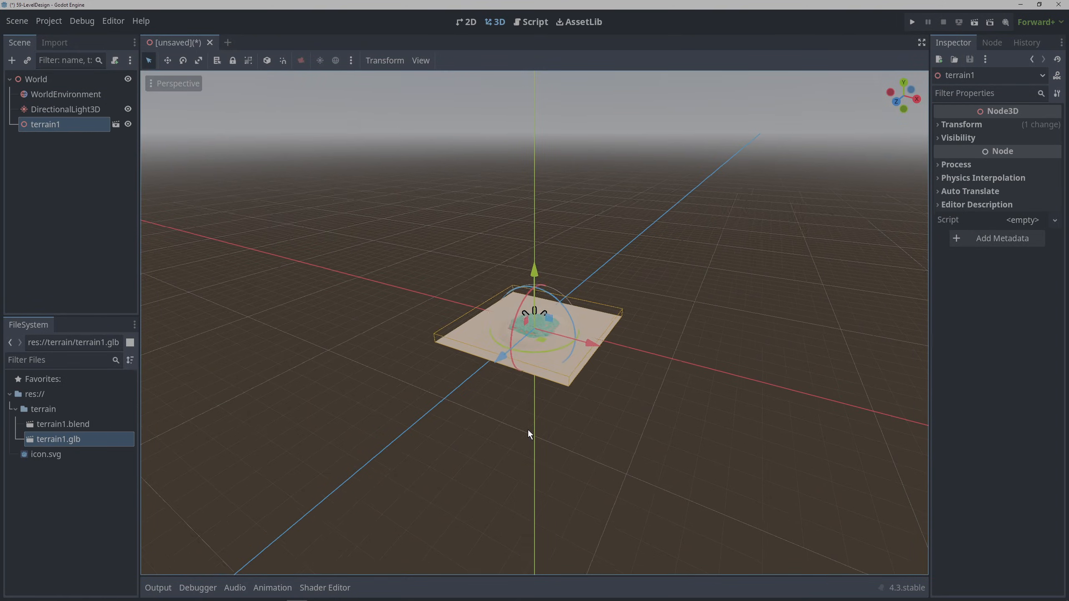
pyautogui.rightClick(35, 78)
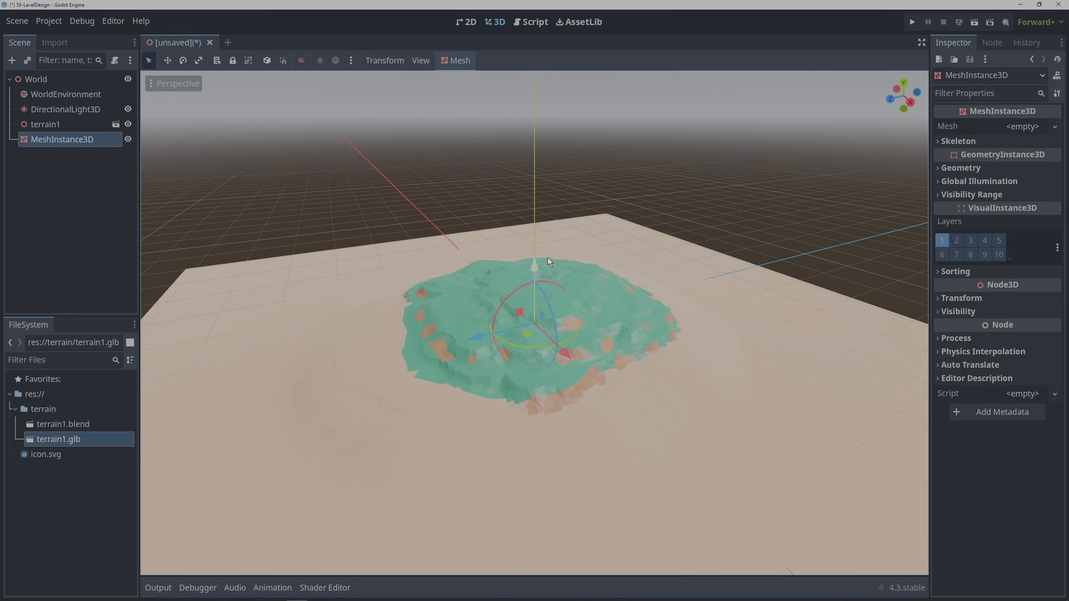
# Assign a New PlaneMesh to the instance with Size 1000 by 1000 m
pyautogui.click(1023, 126)
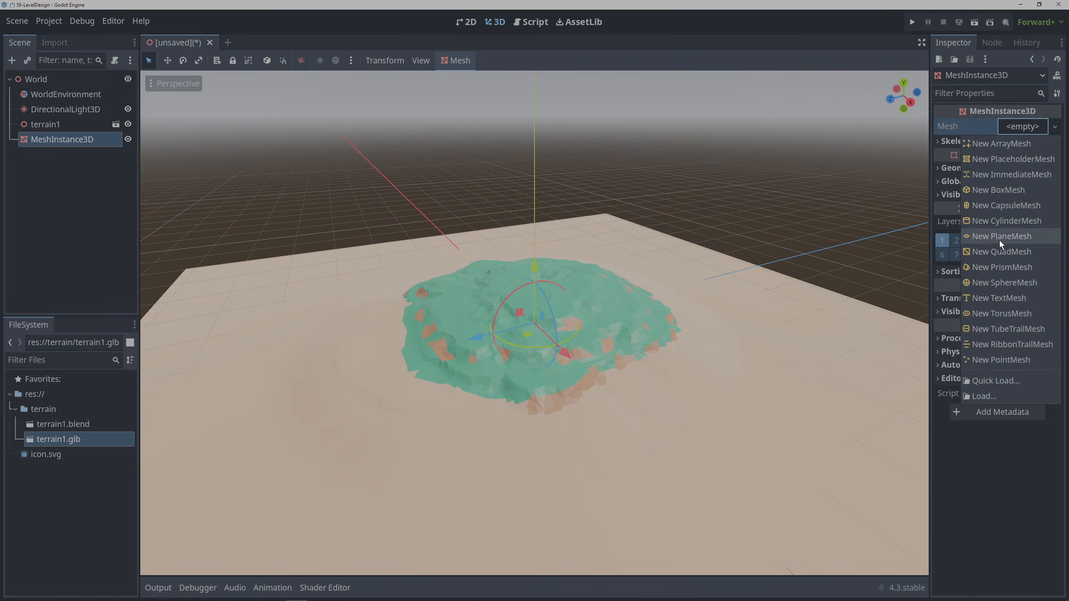
pyautogui.click(1002, 236)
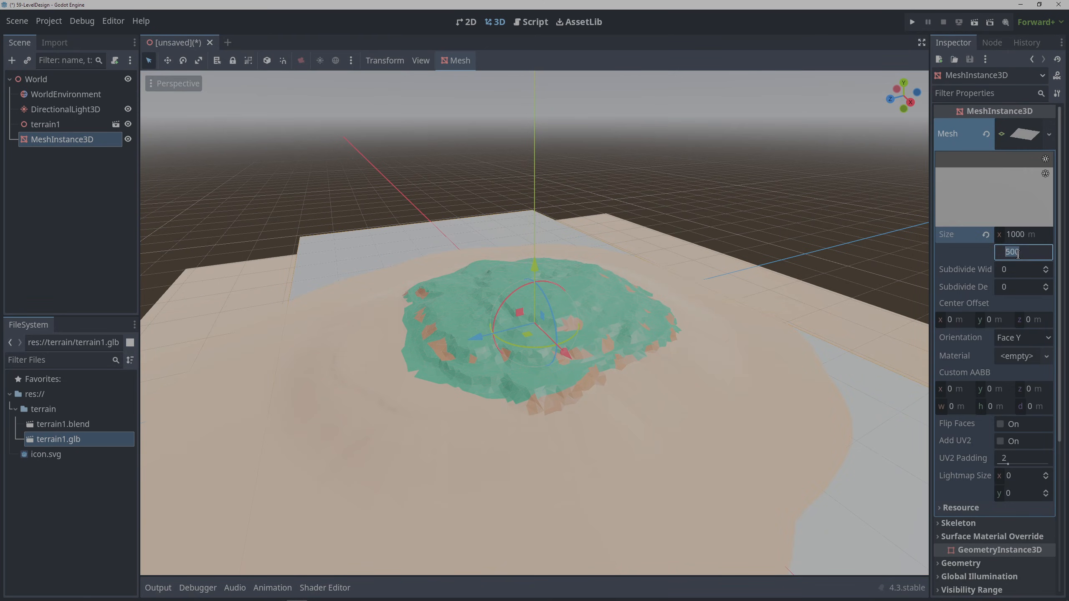
pyautogui.write('1000')
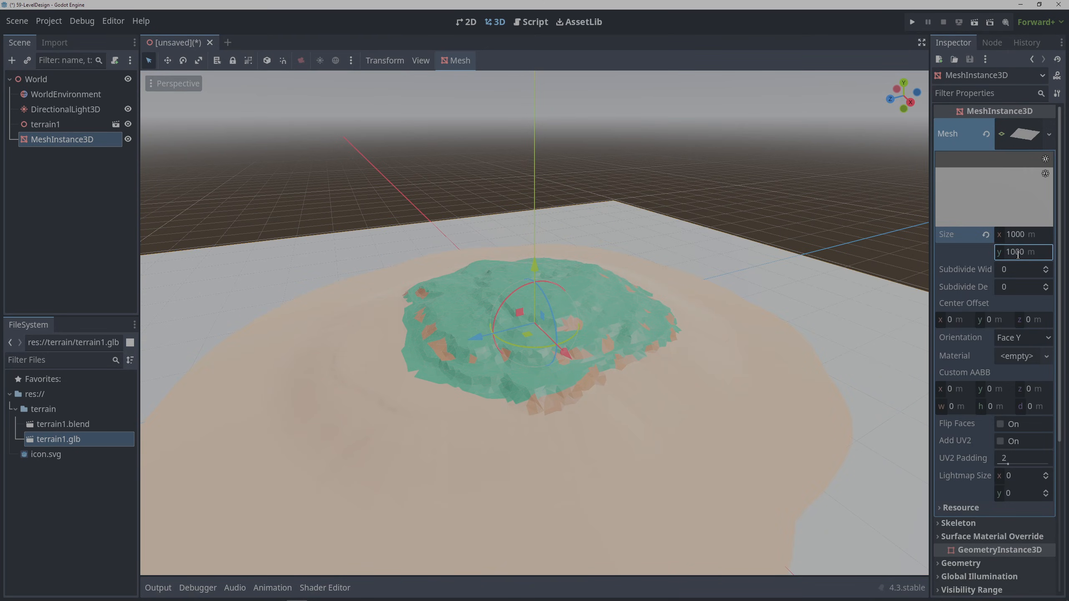